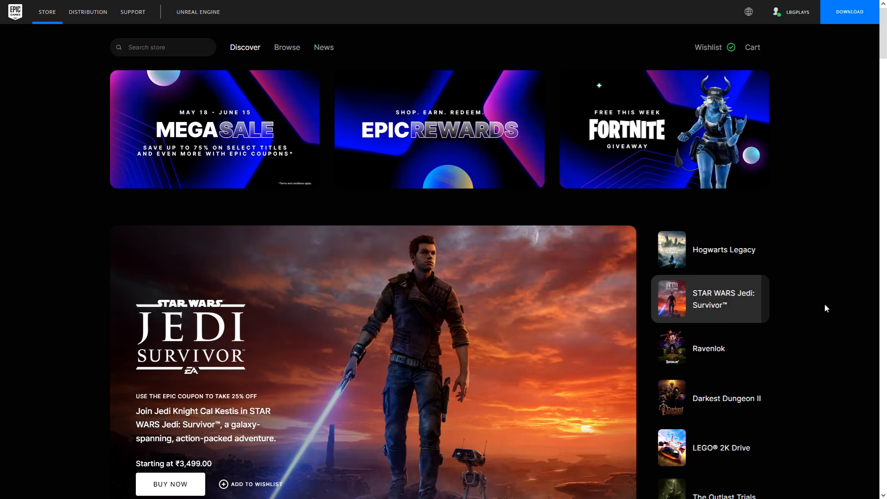
Browse the Discover carousel and scroll down past Free Games to the MEGA SALE banner
{"action": "left_click", "coordinate": [708, 348]}
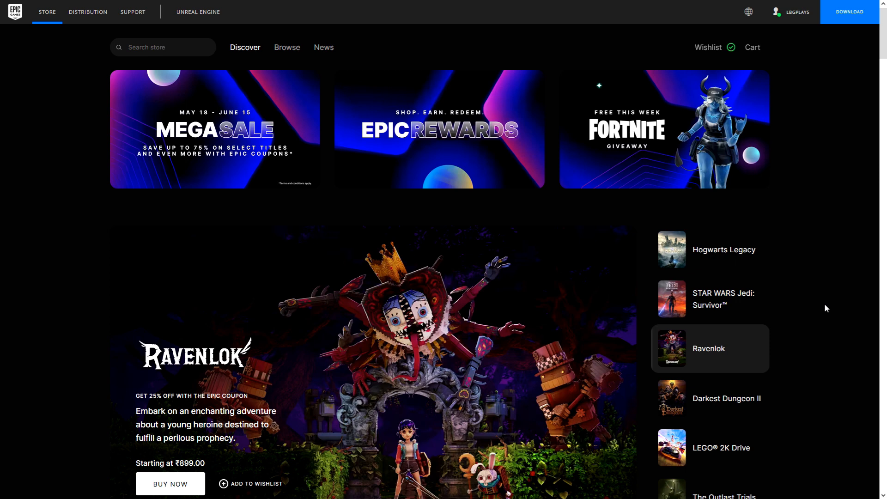
{"action": "scroll", "scroll_direction": "down", "scroll_amount": 3}
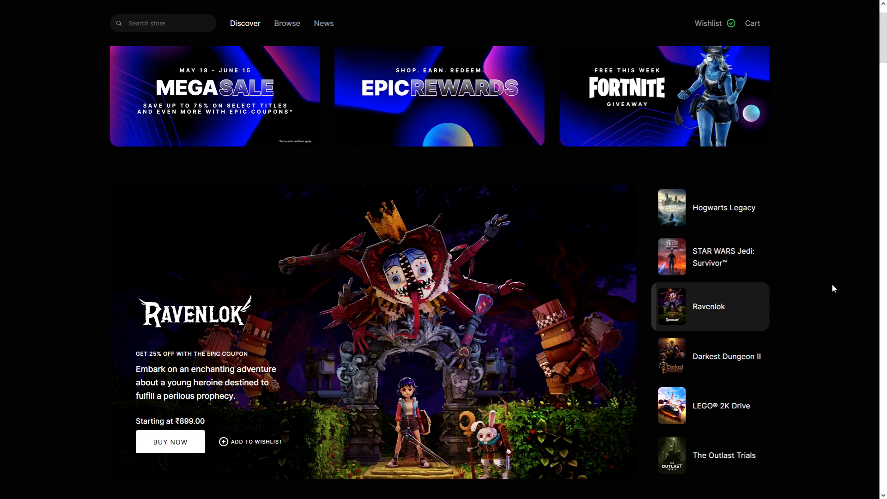
{"action": "scroll", "scroll_direction": "down", "scroll_amount": 3}
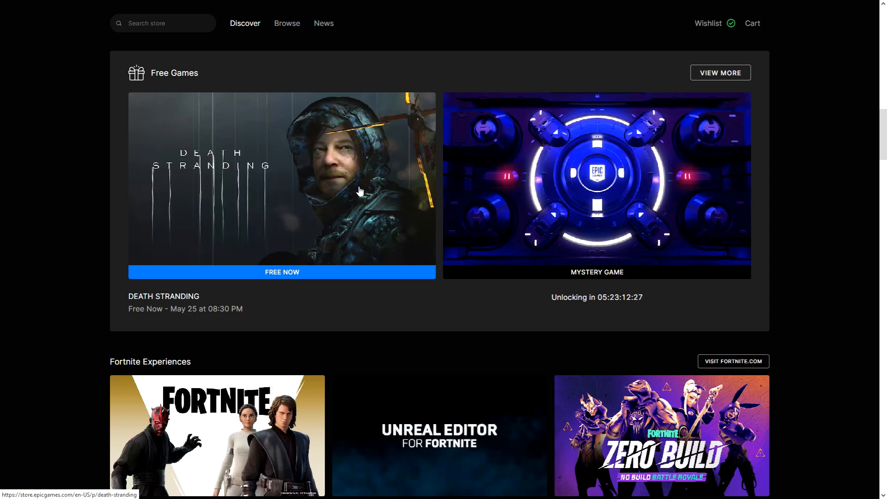
{"action": "scroll", "scroll_direction": "down", "scroll_amount": 3}
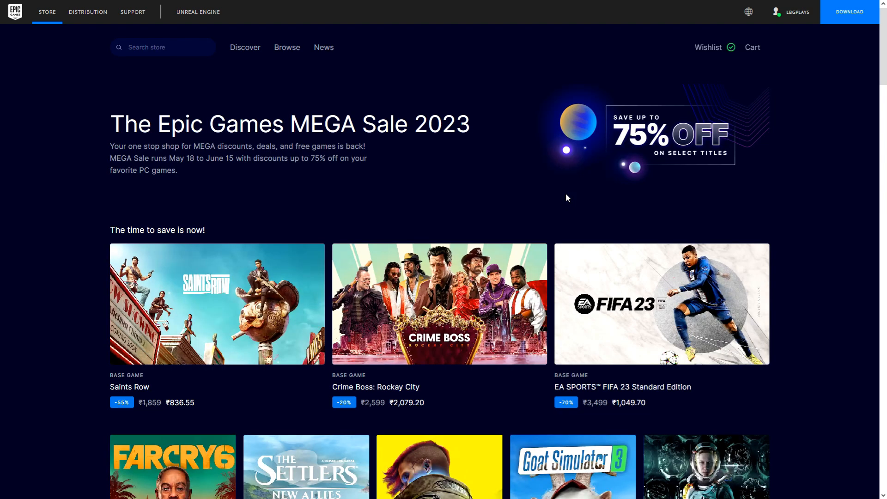
Scroll through the MEGA Sale deals and open Learn More under 'Earn 5% back with Epic Rewards'
{"action": "scroll", "scroll_direction": "down", "scroll_amount": 3}
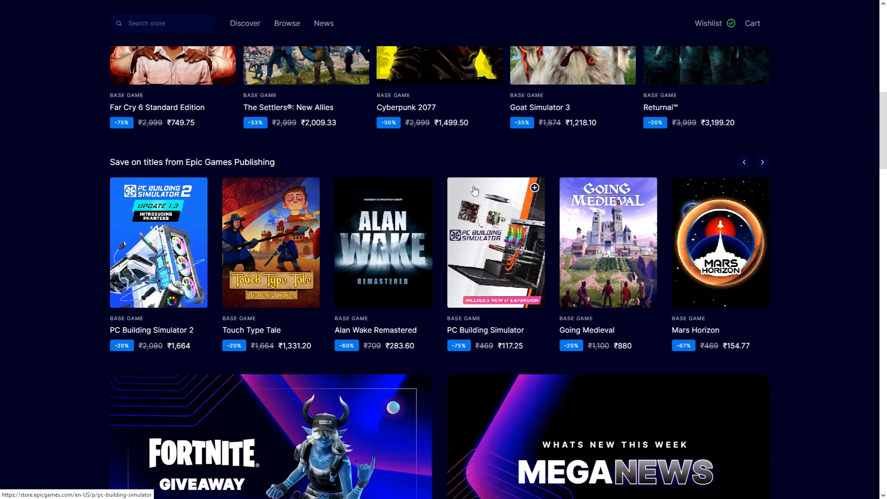
{"action": "scroll", "scroll_direction": "down", "scroll_amount": 3}
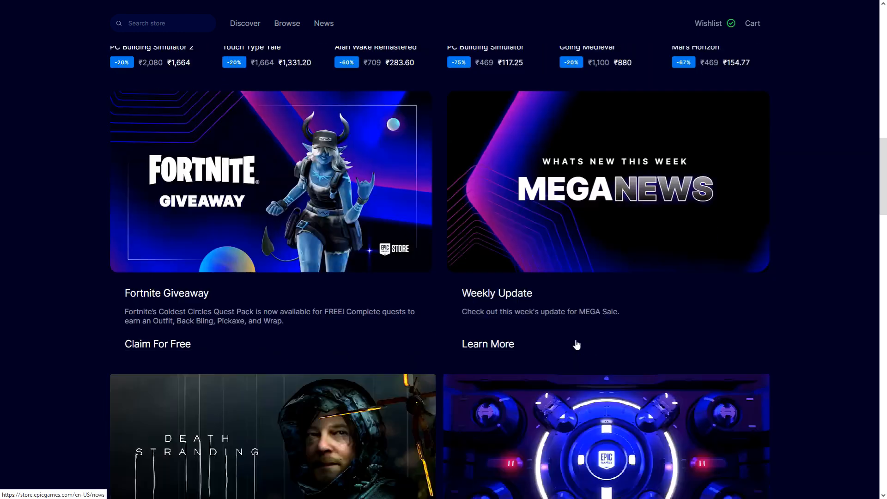
{"action": "scroll", "scroll_direction": "down", "scroll_amount": 3}
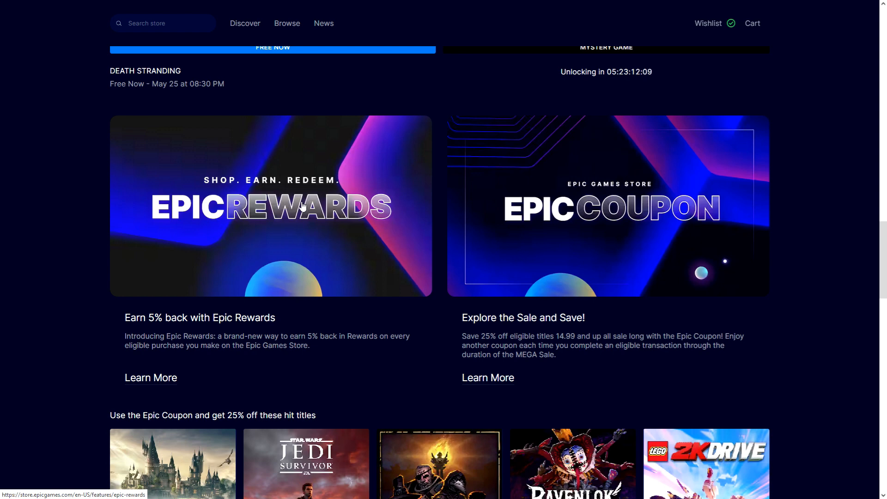
{"action": "left_click", "coordinate": [151, 378]}
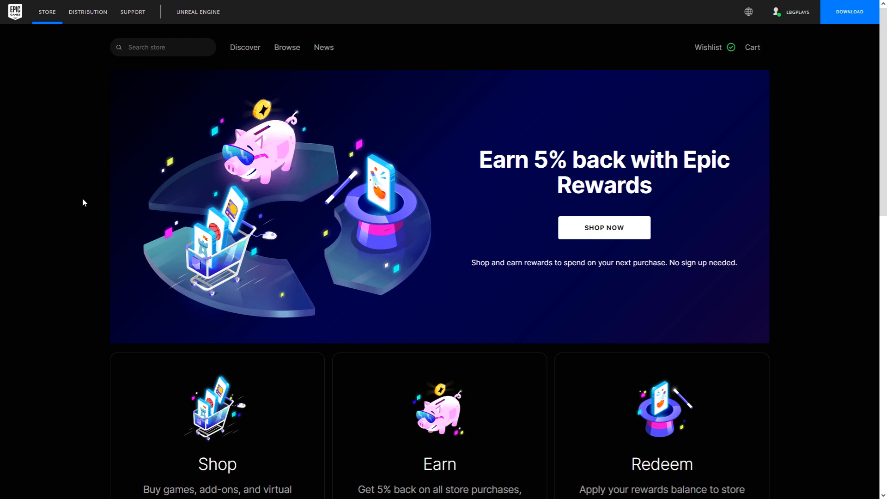
Expand the FAQ answers on joining Epic Rewards, reward granting time and checking the Rewards Balance
{"action": "scroll", "scroll_direction": "down", "scroll_amount": 3}
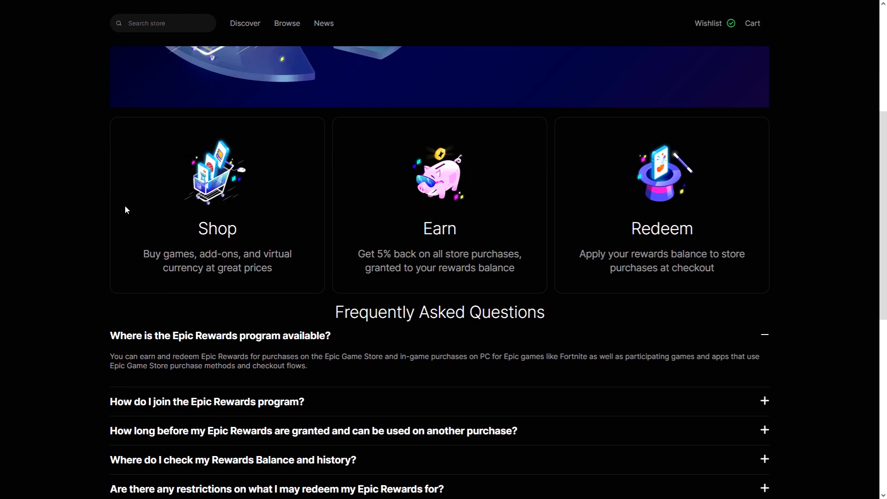
{"action": "scroll", "scroll_direction": "down", "scroll_amount": 3}
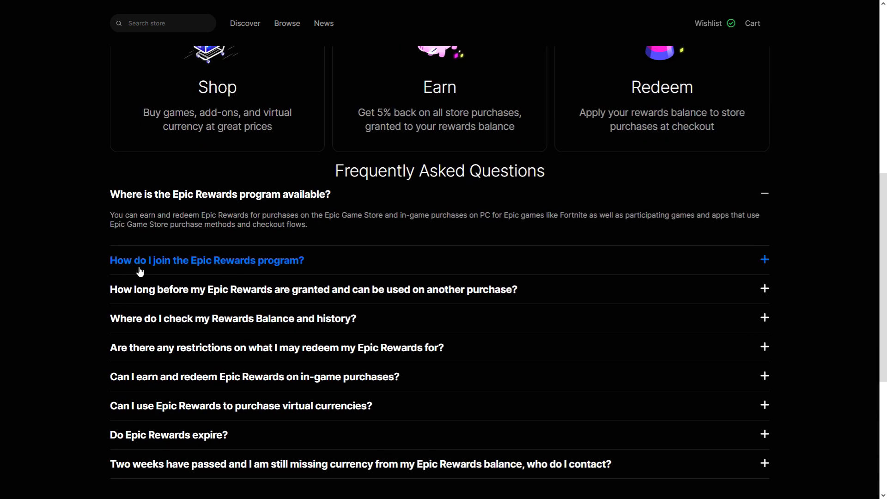
{"action": "left_click", "coordinate": [206, 260]}
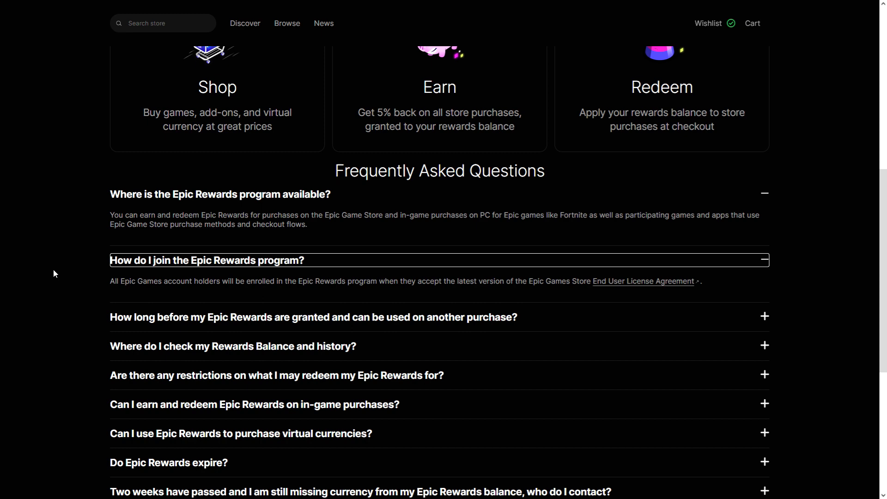
{"action": "scroll", "scroll_direction": "down", "scroll_amount": 3}
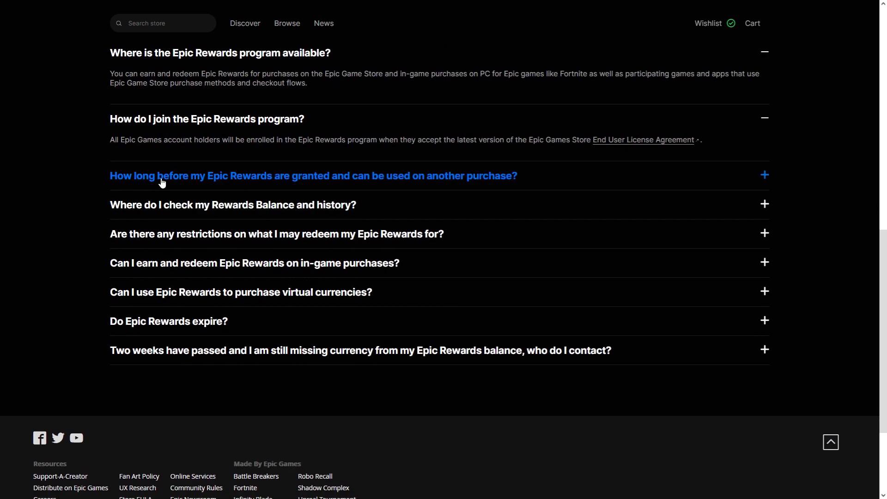
{"action": "left_click", "coordinate": [314, 176]}
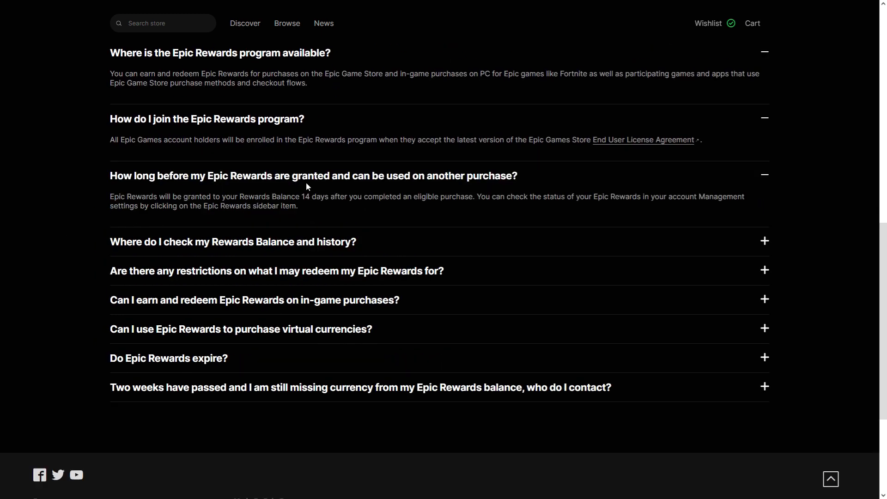
{"action": "mouse_move", "coordinate": [318, 212]}
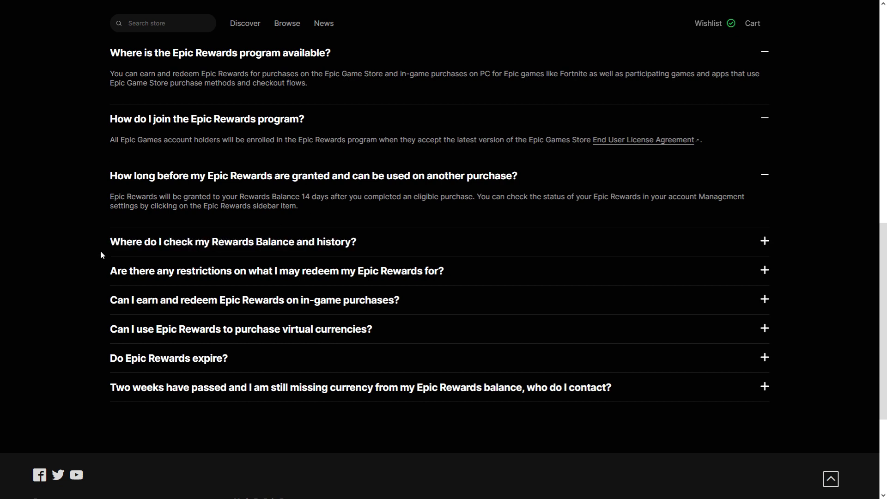
{"action": "left_click", "coordinate": [233, 242]}
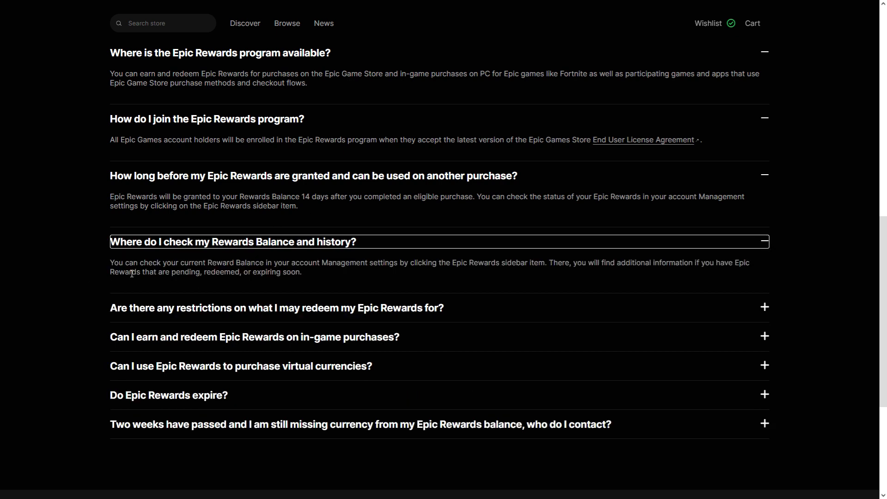
Expand the answers on redemption restrictions, in-game purchases and the 25-month expiry, then return to the top
{"action": "scroll", "scroll_direction": "down", "scroll_amount": 3}
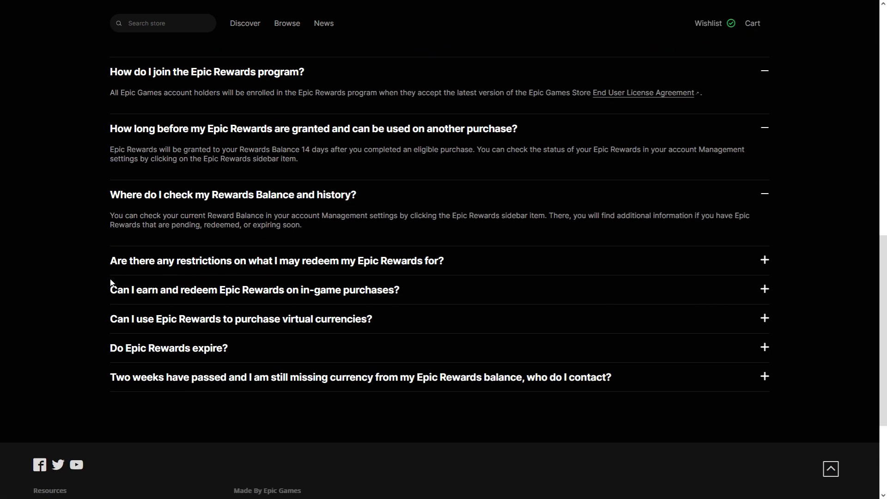
{"action": "left_click", "coordinate": [276, 261]}
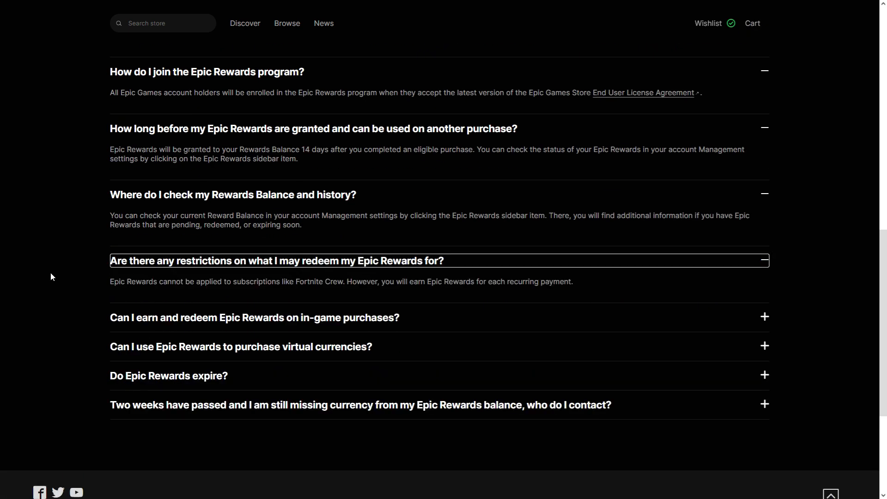
{"action": "double_click", "coordinate": [309, 281]}
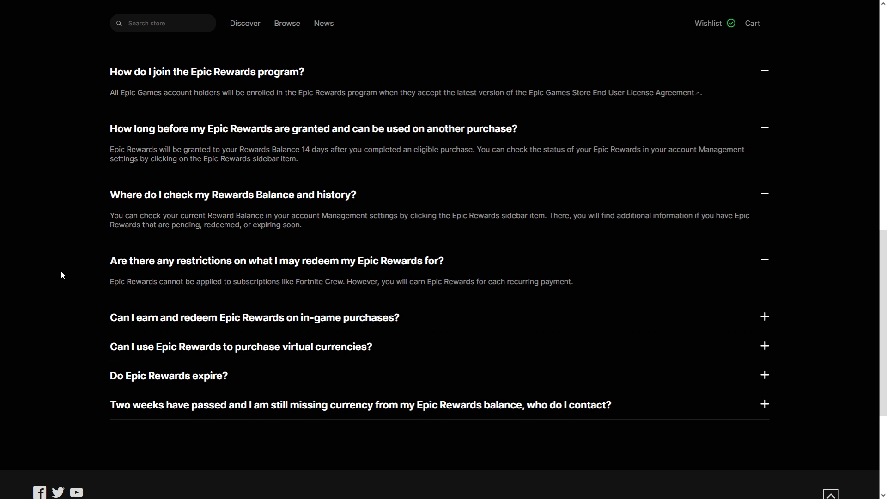
{"action": "left_click", "coordinate": [254, 317]}
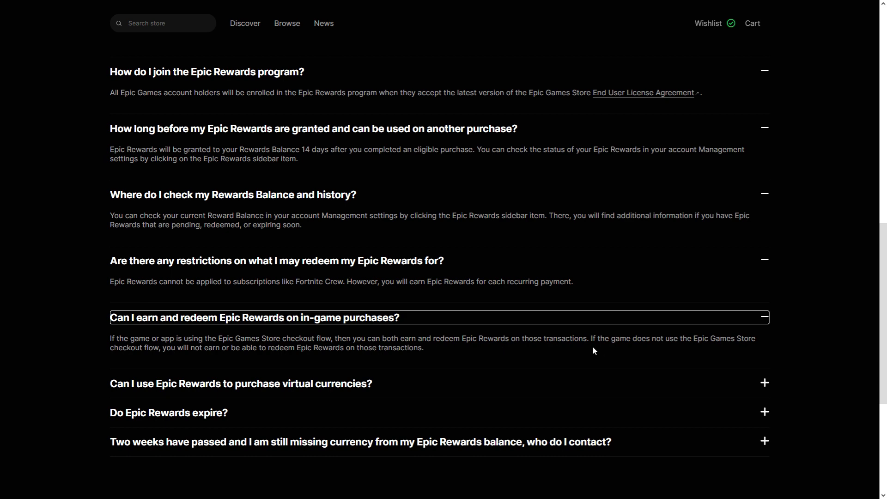
{"action": "scroll", "scroll_direction": "down", "scroll_amount": 3}
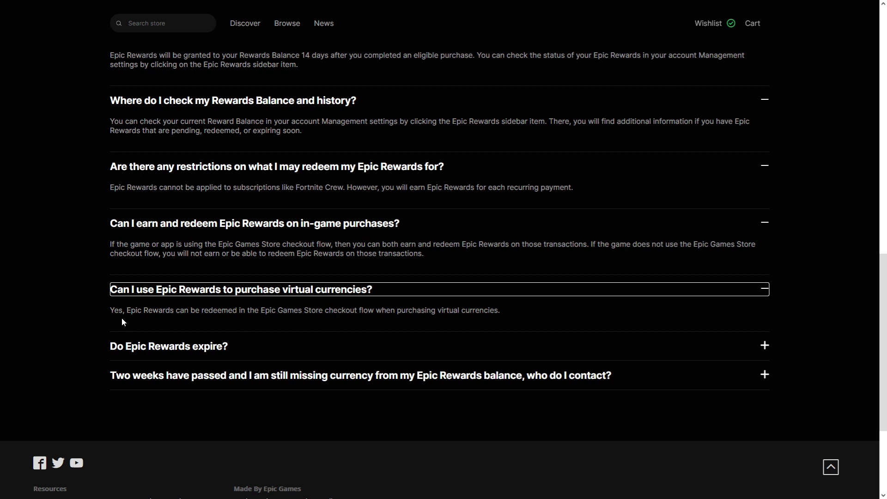
{"action": "left_click", "coordinate": [170, 346]}
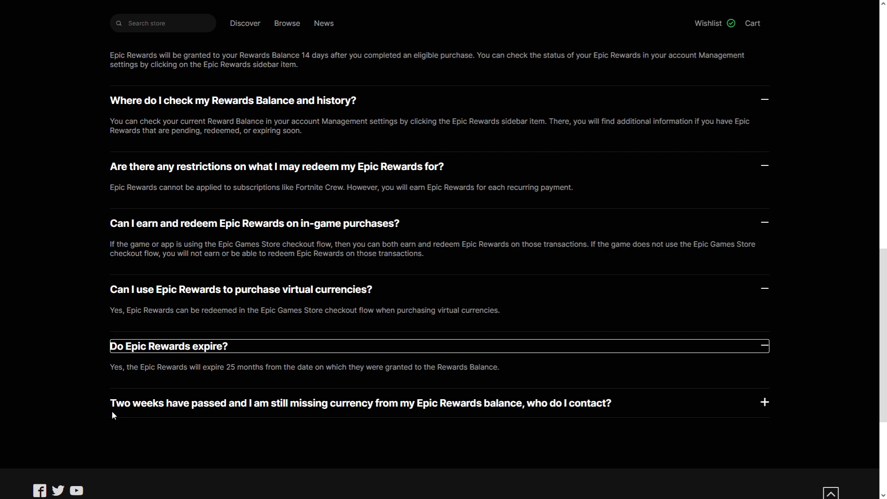
{"action": "scroll", "scroll_direction": "up", "scroll_amount": 3}
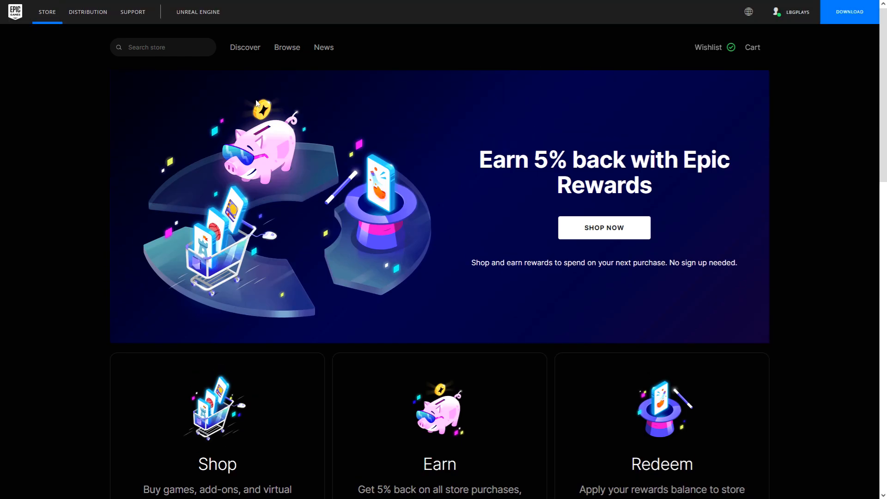
{"action": "mouse_move", "coordinate": [168, 195]}
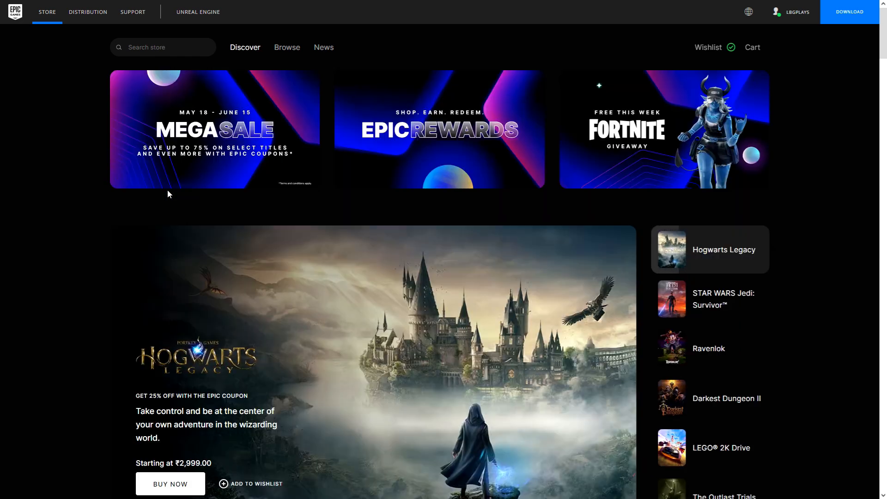
Reopen the MEGA Sale page from Discover and scroll through its deals to the 25% Epic Coupon
{"action": "left_click", "coordinate": [214, 129]}
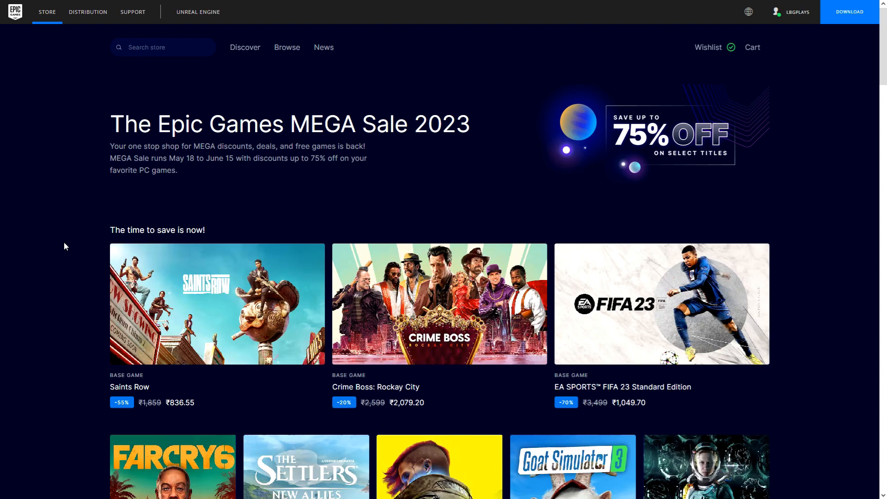
{"action": "scroll", "scroll_direction": "down", "scroll_amount": 3}
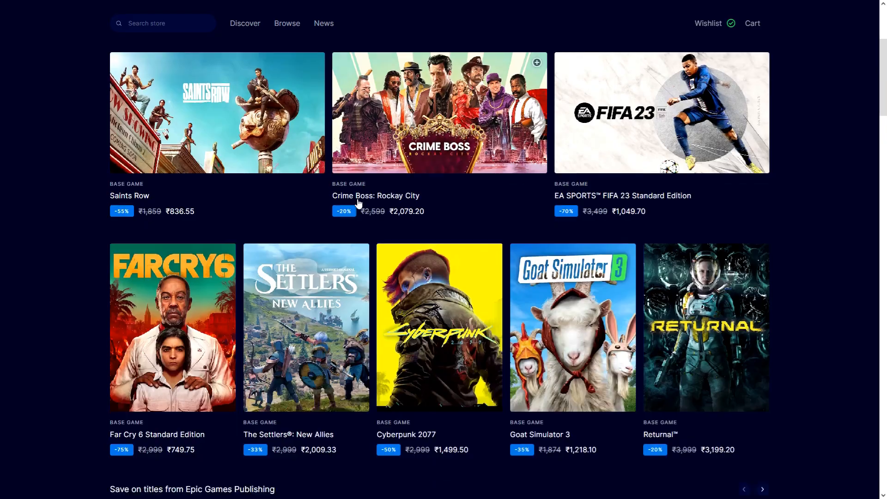
{"action": "scroll", "scroll_direction": "down", "scroll_amount": 3}
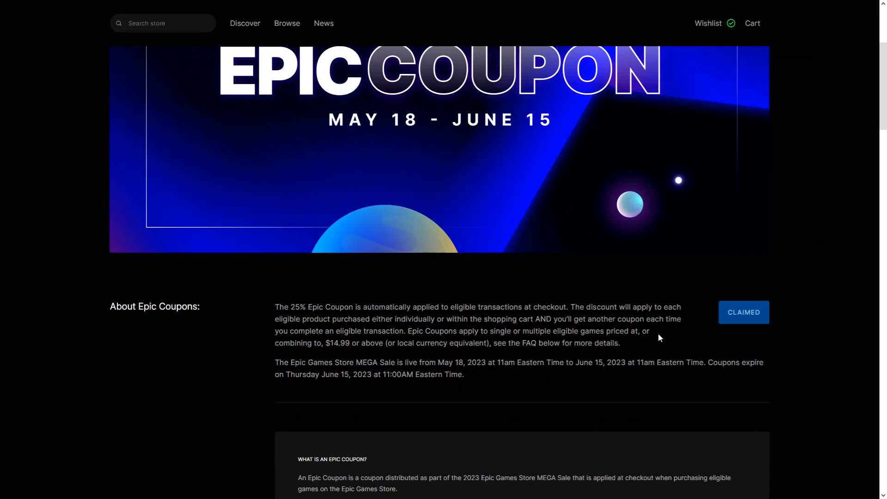
{"action": "mouse_move", "coordinate": [743, 330]}
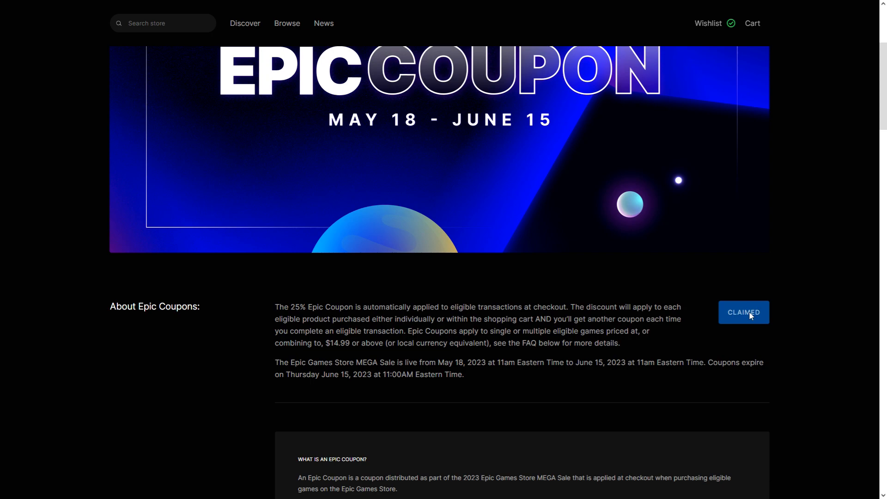
{"action": "scroll", "scroll_direction": "down", "scroll_amount": 3}
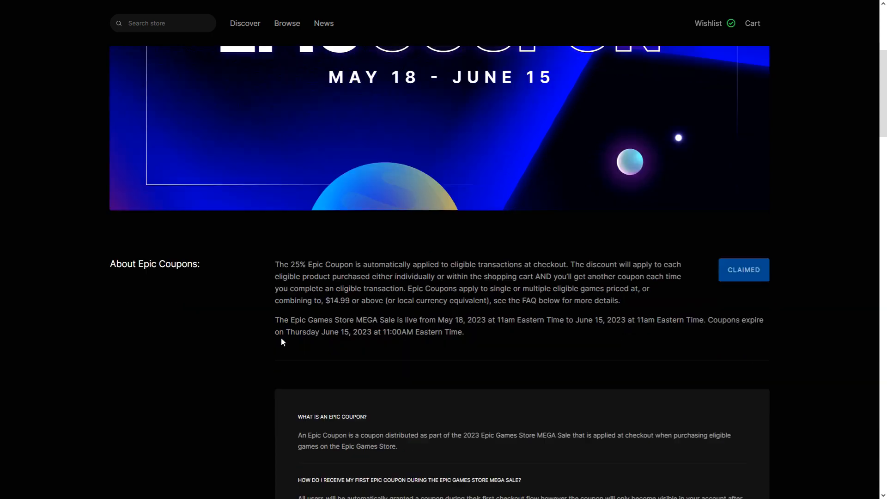
{"action": "scroll", "scroll_direction": "down", "scroll_amount": 3}
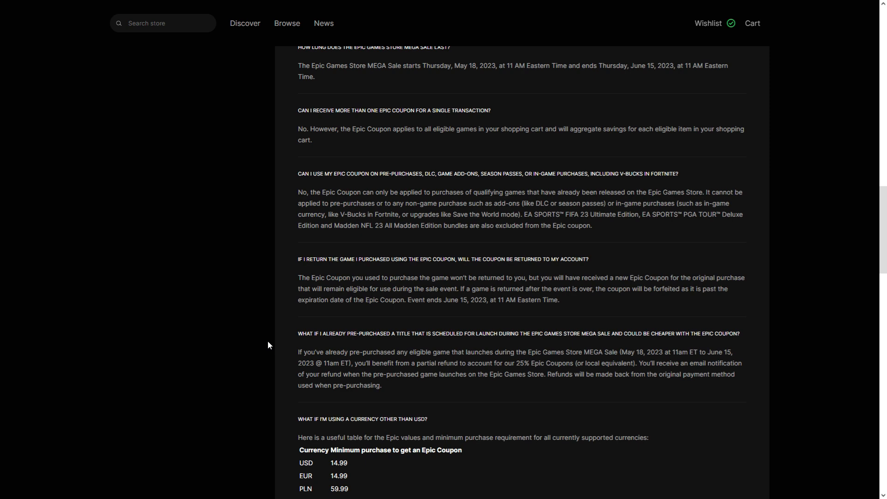
{"action": "scroll", "scroll_direction": "down", "scroll_amount": 3}
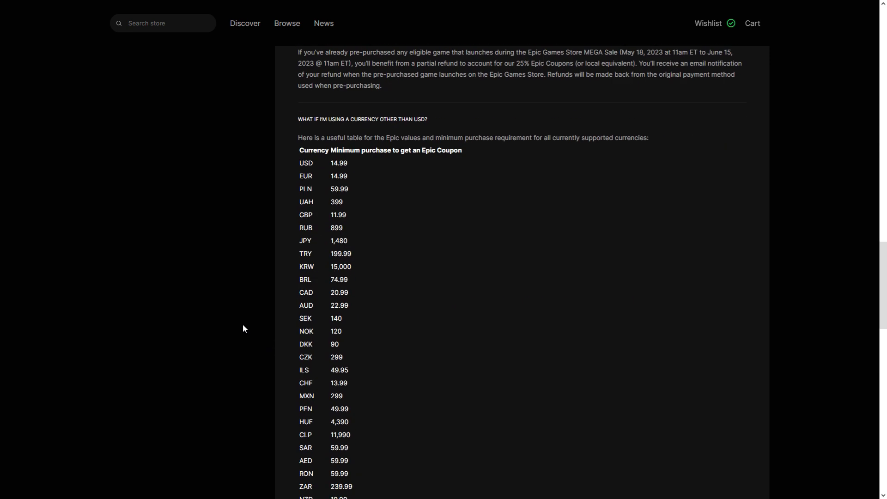
{"action": "scroll", "scroll_direction": "down", "scroll_amount": 3}
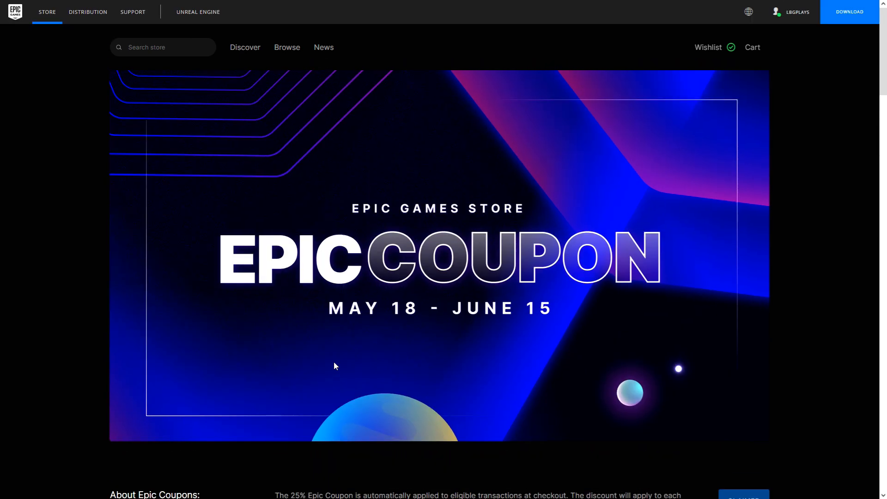
{"action": "mouse_move", "coordinate": [266, 136]}
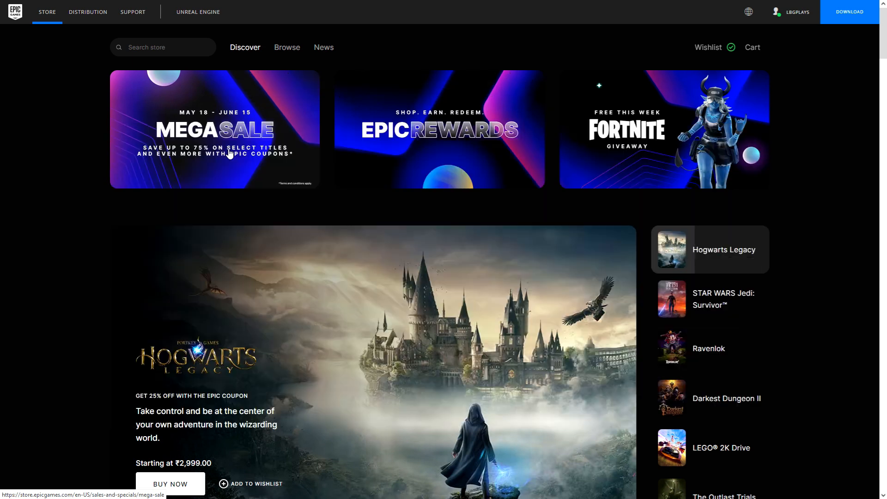
{"action": "mouse_move", "coordinate": [133, 193]}
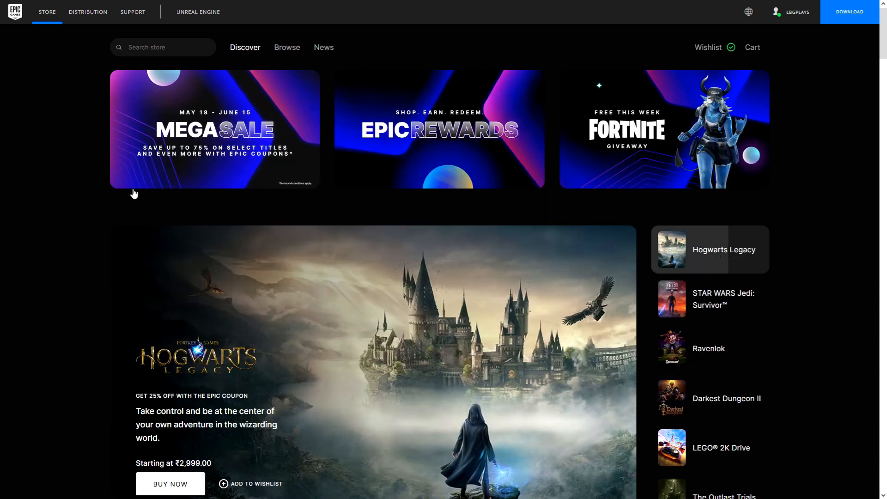
Bring up the MEGA Sale 2023 page and scroll through its first discounted game listings
{"action": "left_click", "coordinate": [214, 129]}
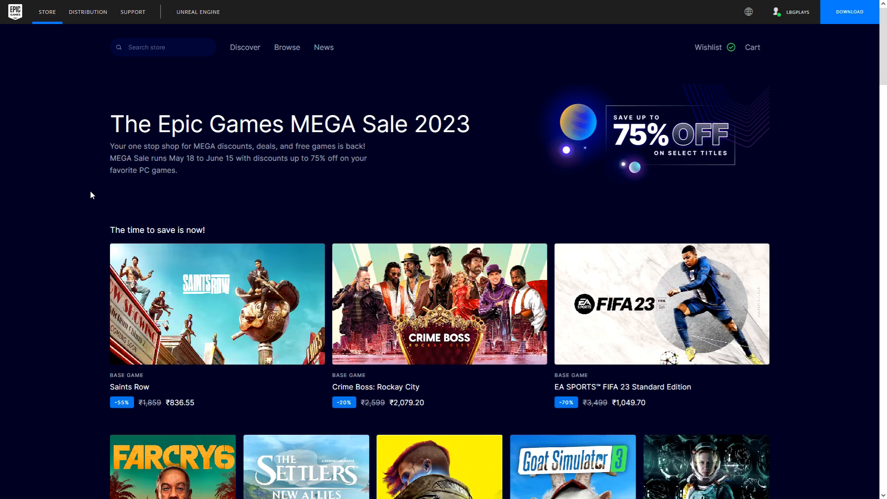
{"action": "scroll", "scroll_direction": "down", "scroll_amount": 3}
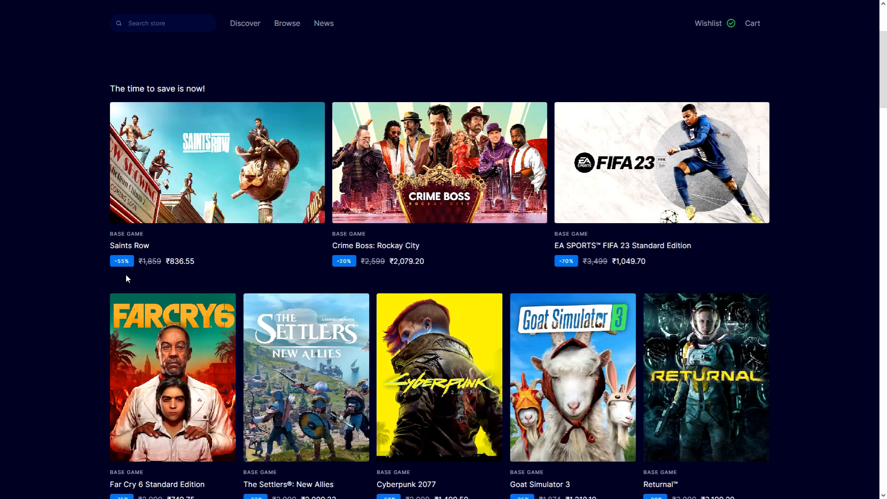
{"action": "mouse_move", "coordinate": [467, 311]}
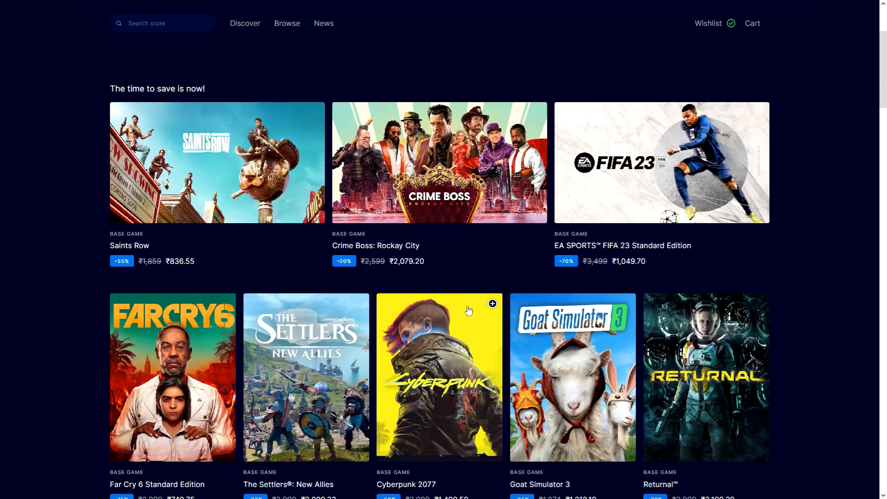
{"action": "scroll", "scroll_direction": "down", "scroll_amount": 3}
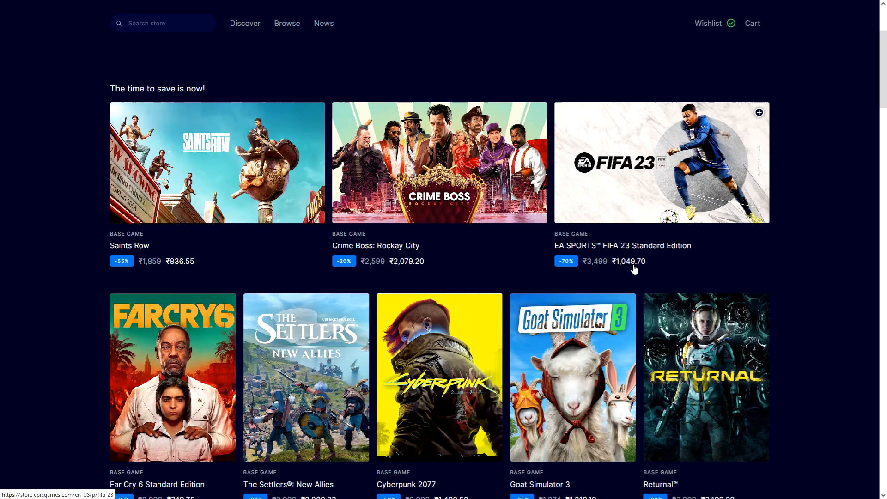
{"action": "scroll", "scroll_direction": "down", "scroll_amount": 3}
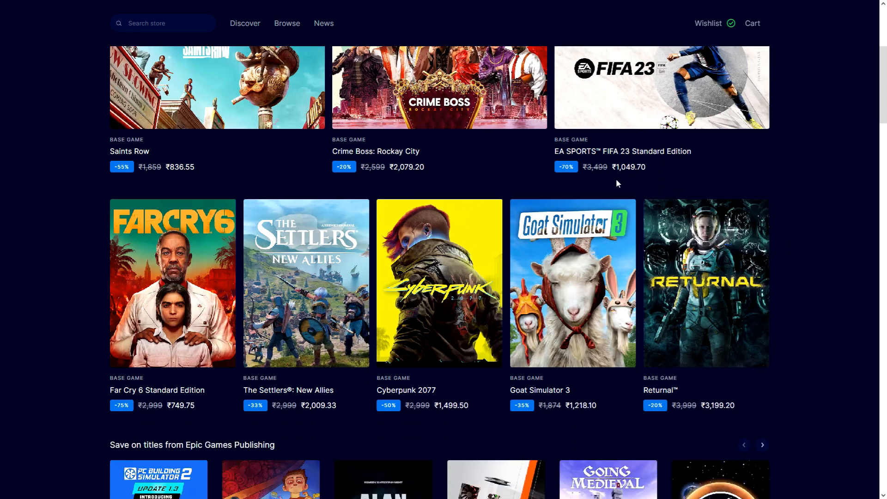
{"action": "mouse_move", "coordinate": [611, 186]}
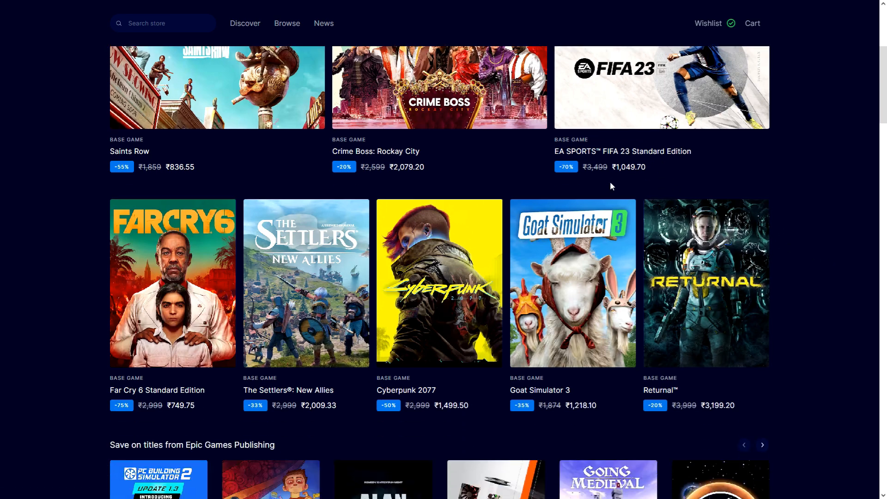
{"action": "scroll", "scroll_direction": "down", "scroll_amount": 3}
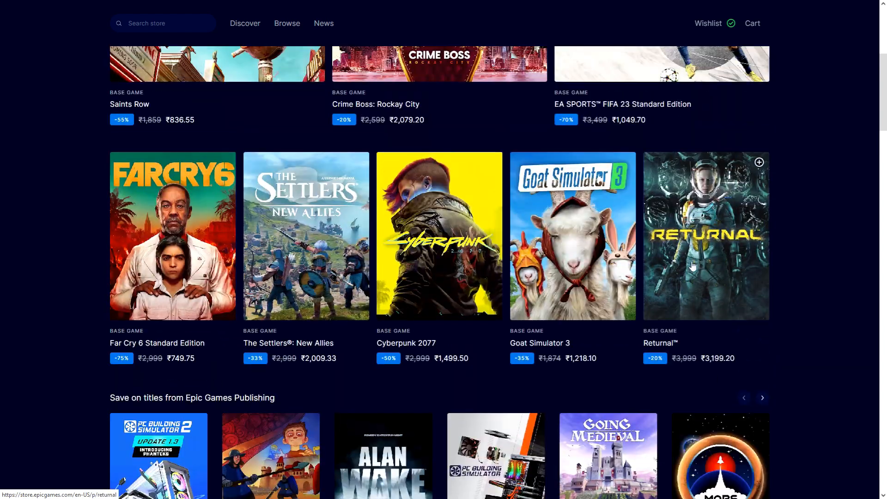
{"action": "scroll", "scroll_direction": "down", "scroll_amount": 3}
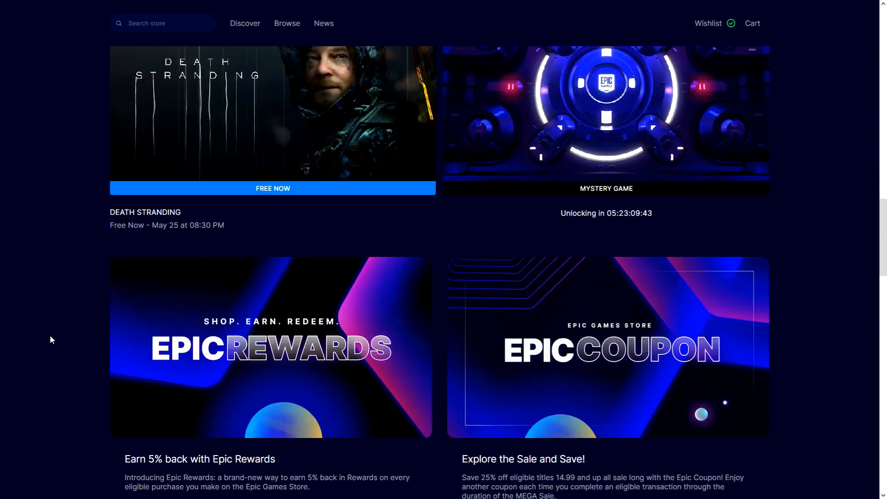
Continue down the sale listings and go to Browse for the full discounted MEGA Sale catalogue
{"action": "scroll", "scroll_direction": "down", "scroll_amount": 3}
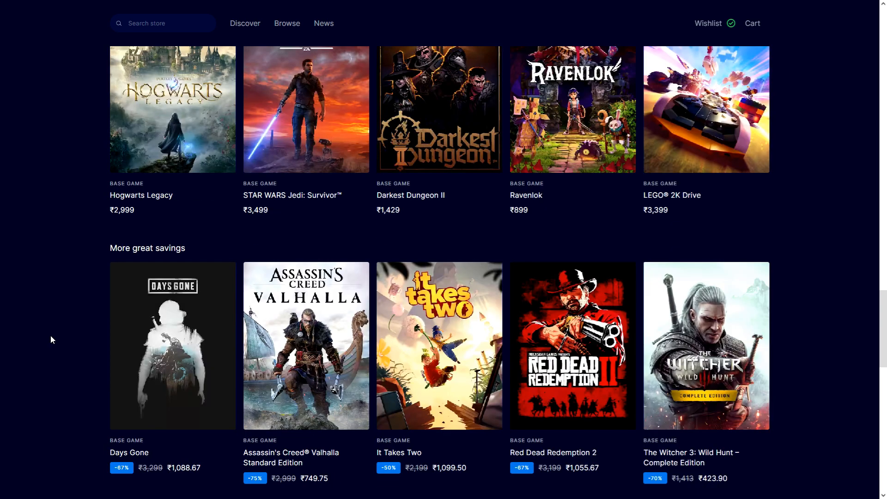
{"action": "scroll", "scroll_direction": "down", "scroll_amount": 3}
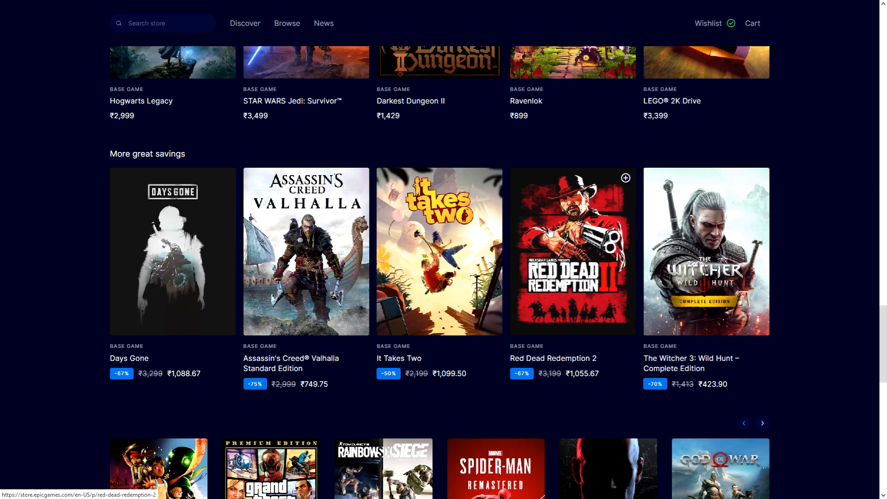
{"action": "scroll", "scroll_direction": "down", "scroll_amount": 3}
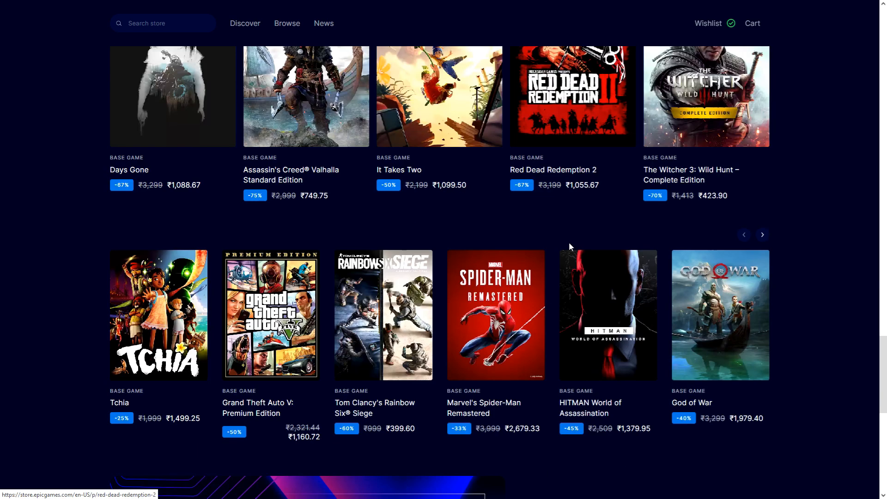
{"action": "scroll", "scroll_direction": "down", "scroll_amount": 3}
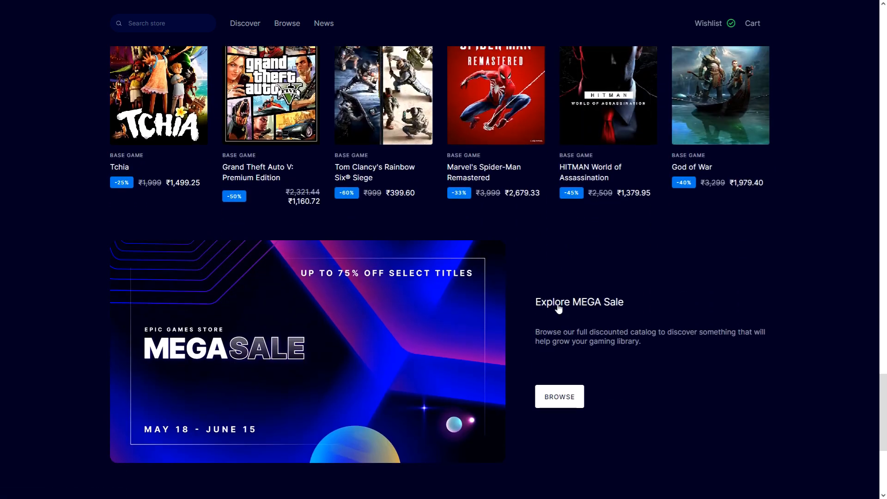
{"action": "left_click", "coordinate": [558, 396]}
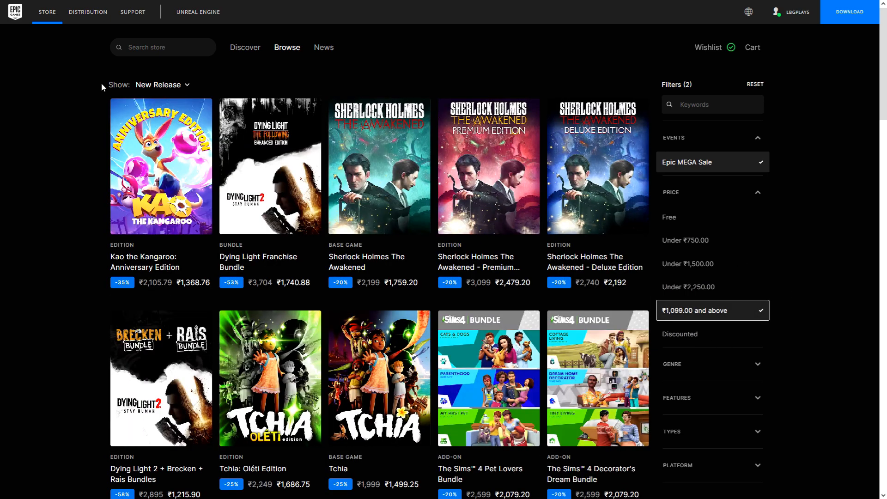
Sort the ₹1,099.00-and-above MEGA Sale catalog by Price: High to Low and scroll the results
{"action": "left_click", "coordinate": [161, 84]}
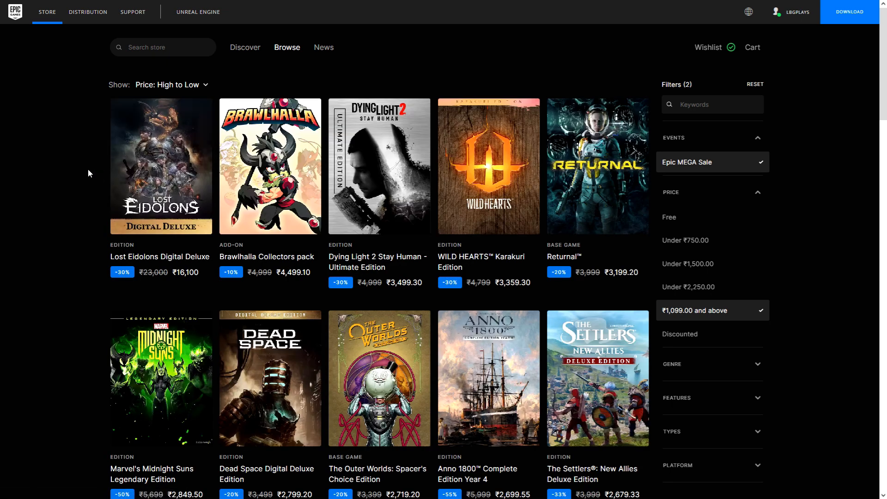
{"action": "scroll", "scroll_direction": "down", "scroll_amount": 3}
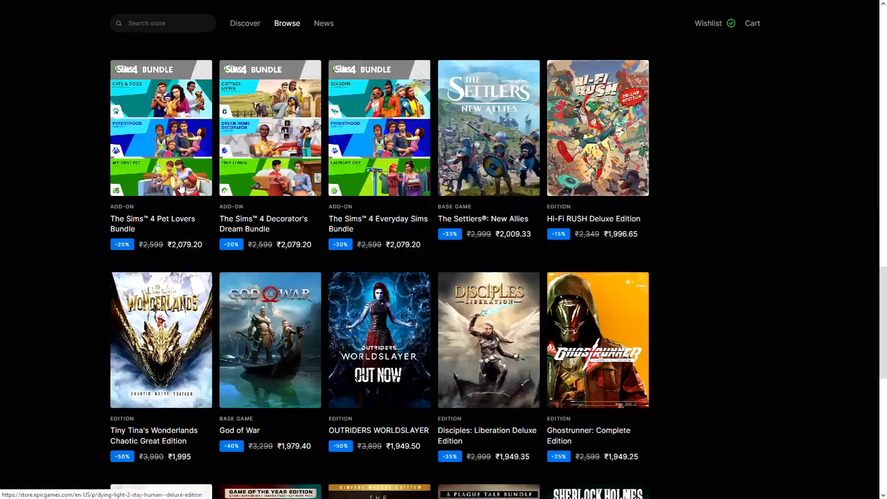
{"action": "scroll", "scroll_direction": "down", "scroll_amount": 3}
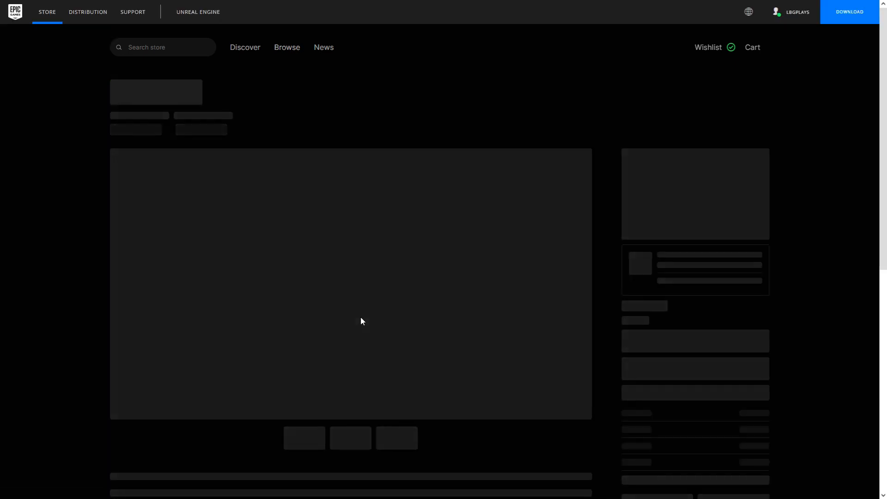
{"action": "mouse_move", "coordinate": [372, 259]}
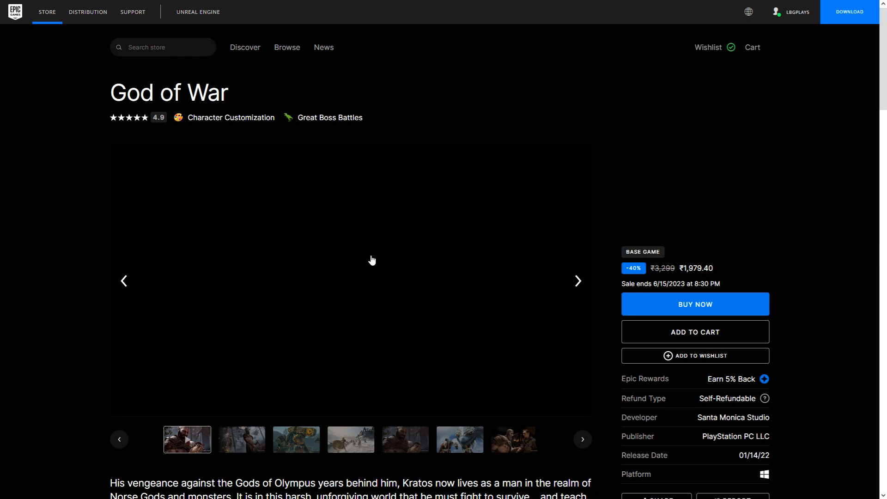
Add God of War to the cart and view the Earn 5% Back Epic Rewards details
{"action": "left_click", "coordinate": [349, 281]}
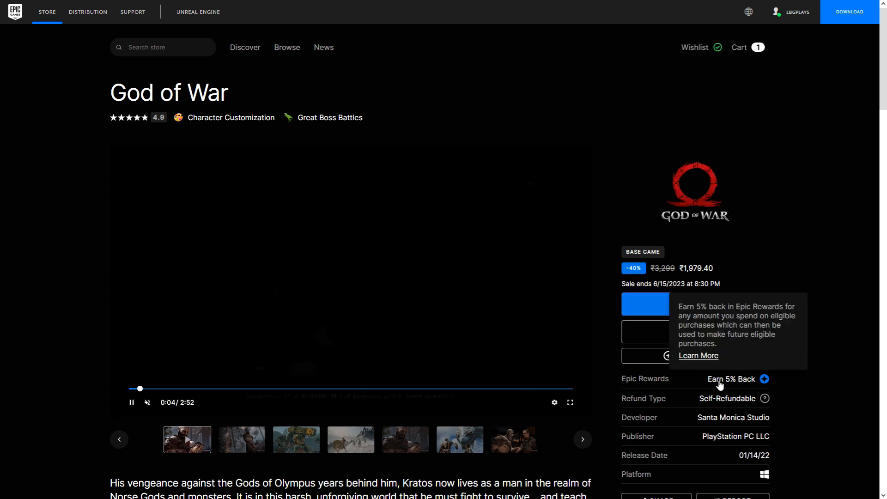
{"action": "left_click", "coordinate": [738, 47]}
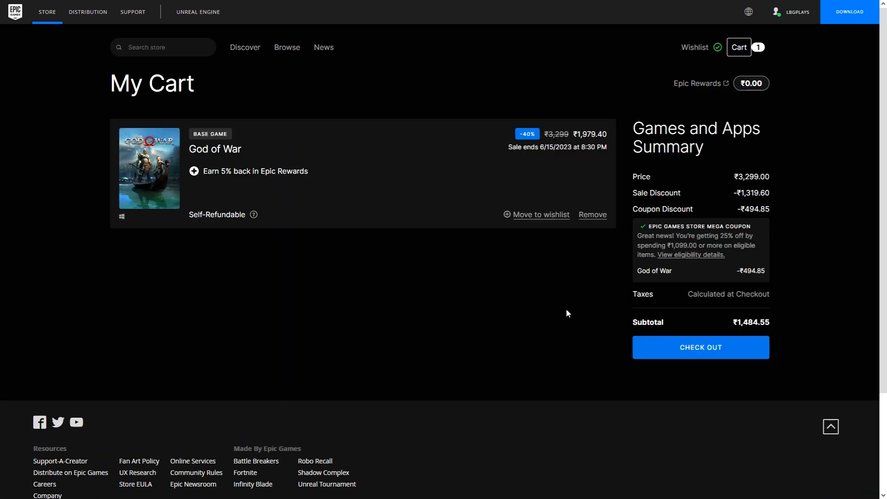
{"action": "mouse_move", "coordinate": [748, 280]}
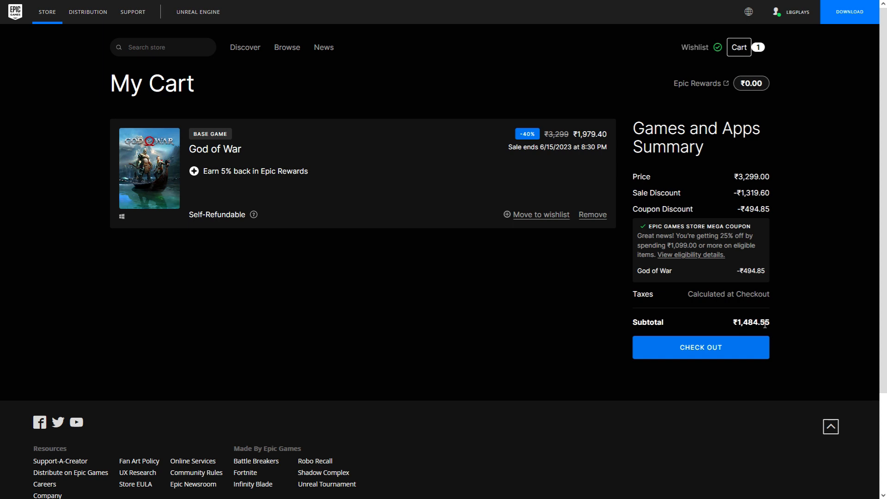
{"action": "mouse_move", "coordinate": [772, 321]}
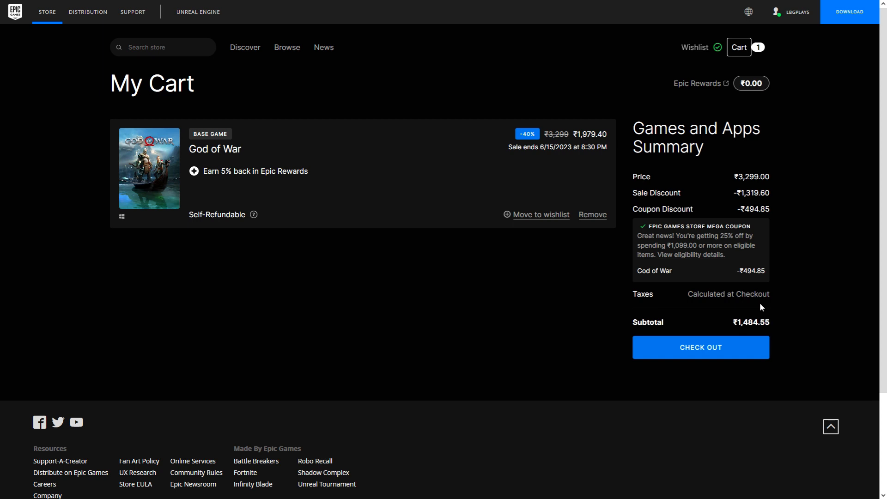
{"action": "mouse_move", "coordinate": [526, 145]}
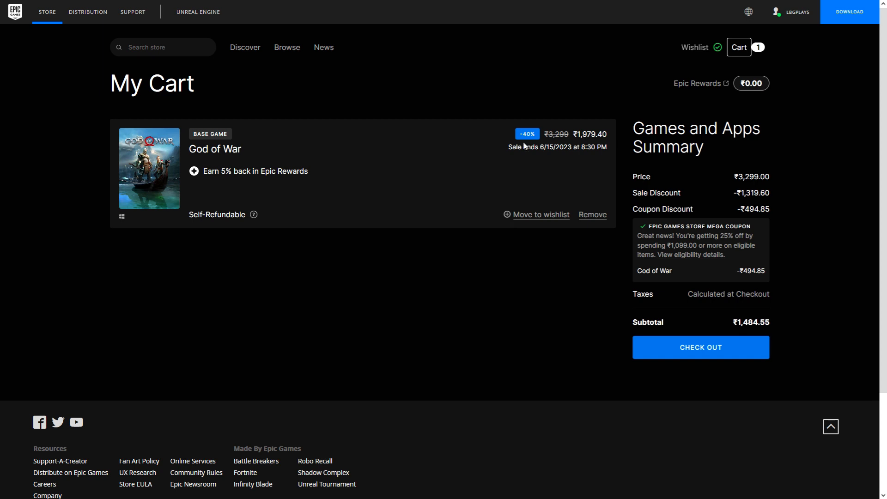
{"action": "mouse_move", "coordinate": [772, 275]}
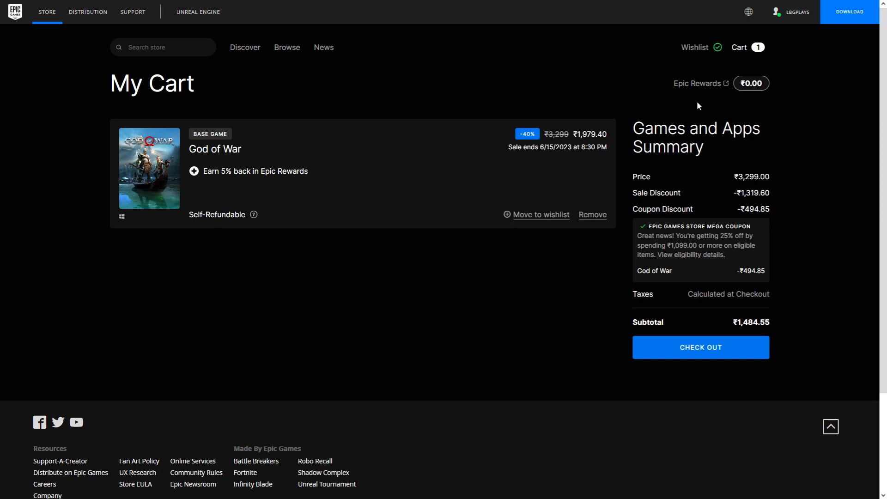
{"action": "mouse_move", "coordinate": [751, 83]}
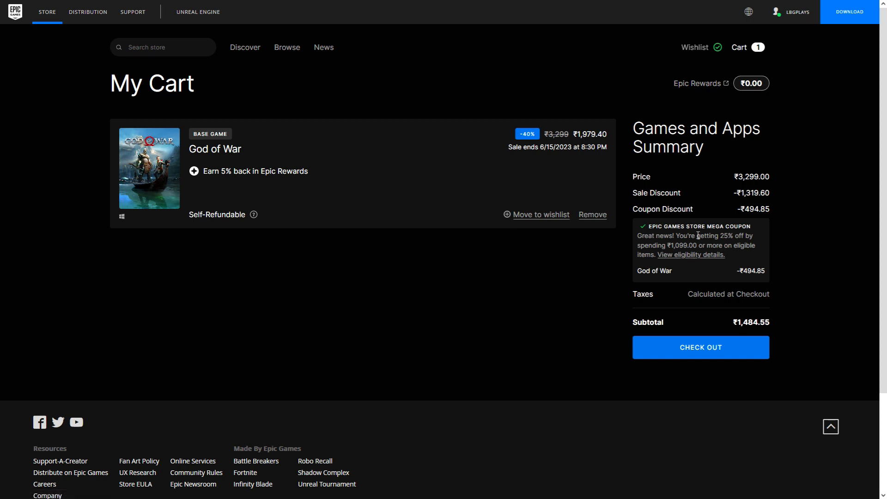
{"action": "mouse_move", "coordinate": [548, 206]}
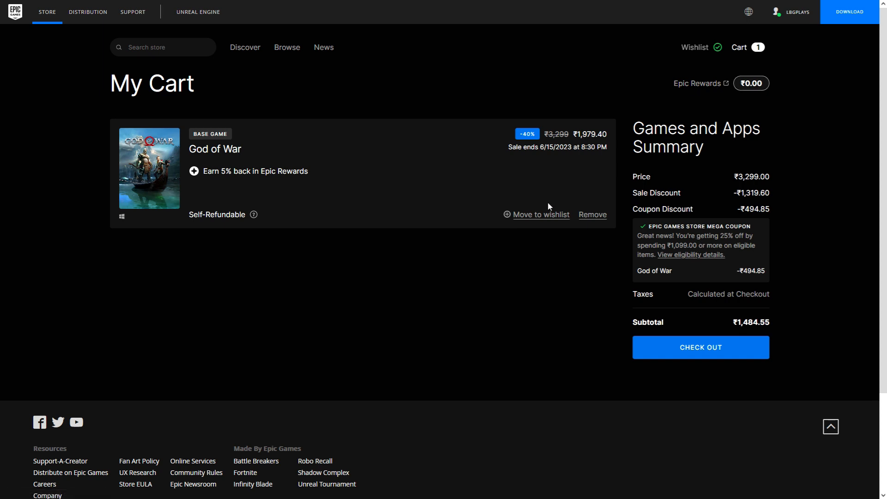
{"action": "mouse_move", "coordinate": [310, 266]}
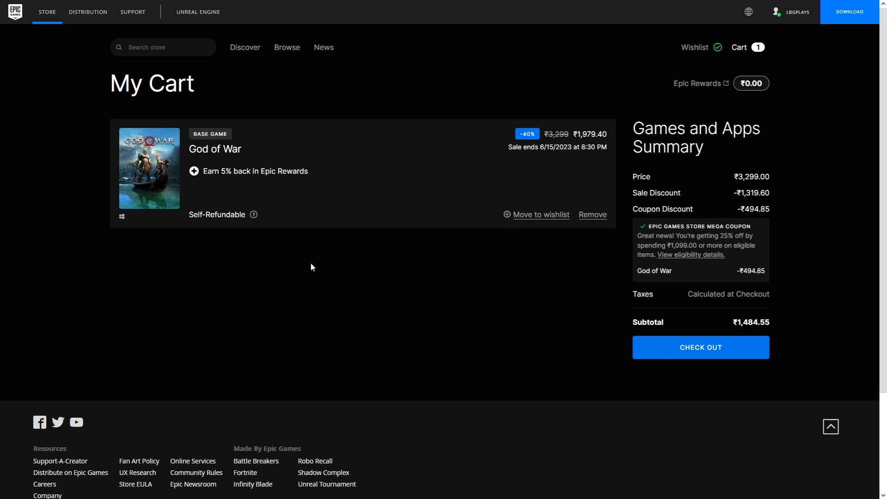
{"action": "mouse_move", "coordinate": [61, 381]}
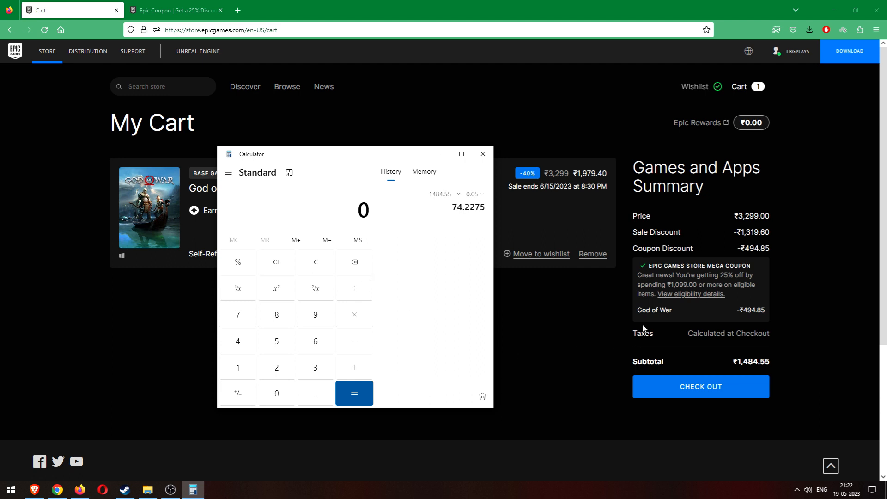
In Calculator, recompute 1484.55 × 0.05 to get 74.2275 as the rewards amount
{"action": "left_click", "coordinate": [237, 367]}
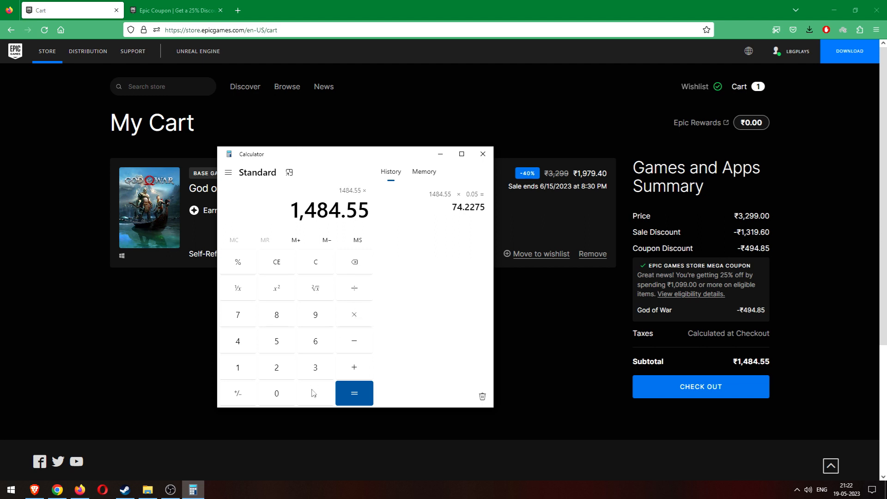
{"action": "left_click", "coordinate": [354, 394]}
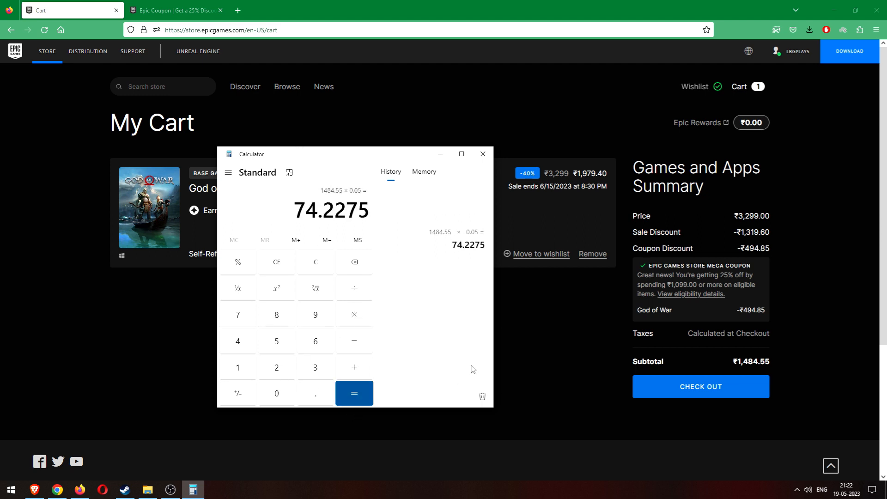
{"action": "left_click", "coordinate": [354, 393]}
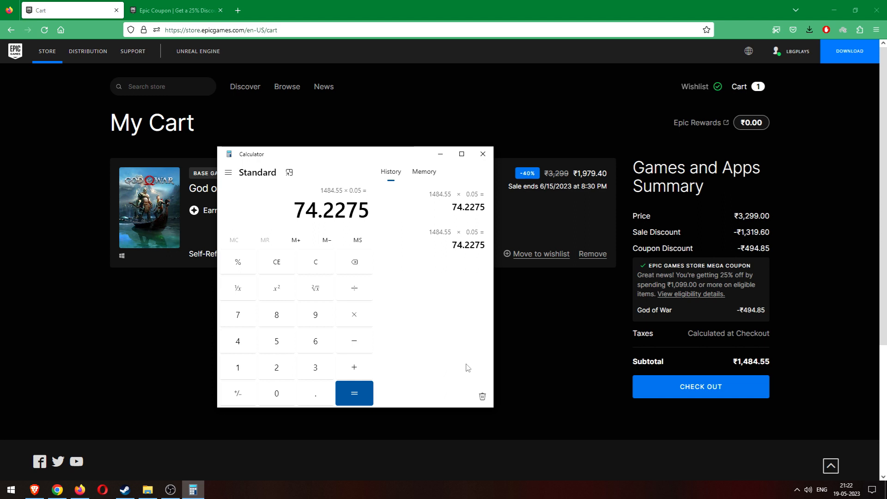
{"action": "mouse_move", "coordinate": [450, 334]}
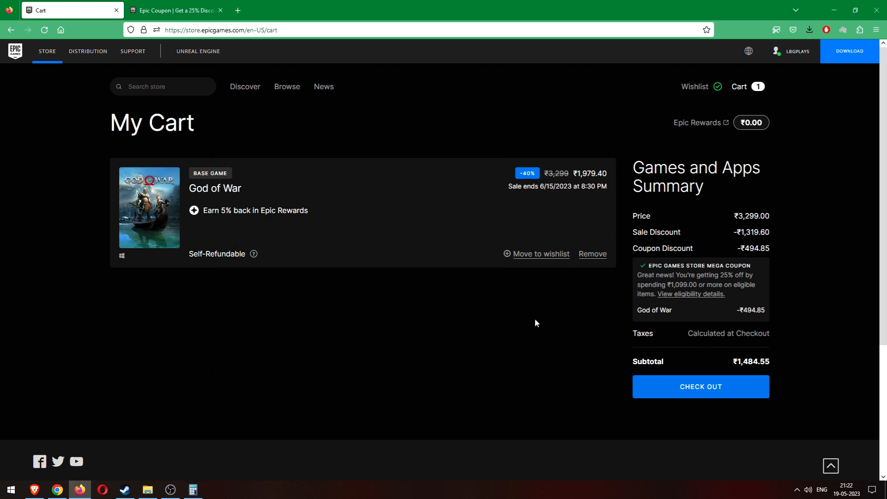
Scroll the cart page showing God of War's ₹1,484.55 subtotal
{"action": "scroll", "scroll_direction": "down", "scroll_amount": 3}
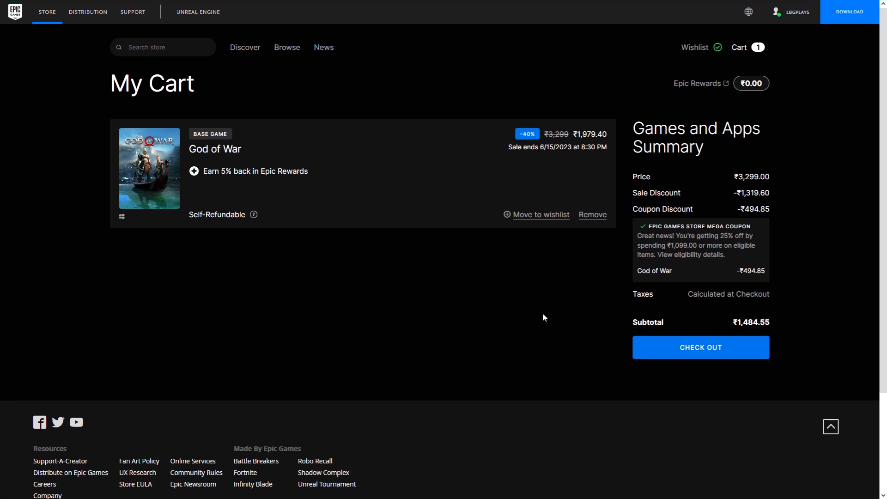
{"action": "mouse_move", "coordinate": [543, 314]}
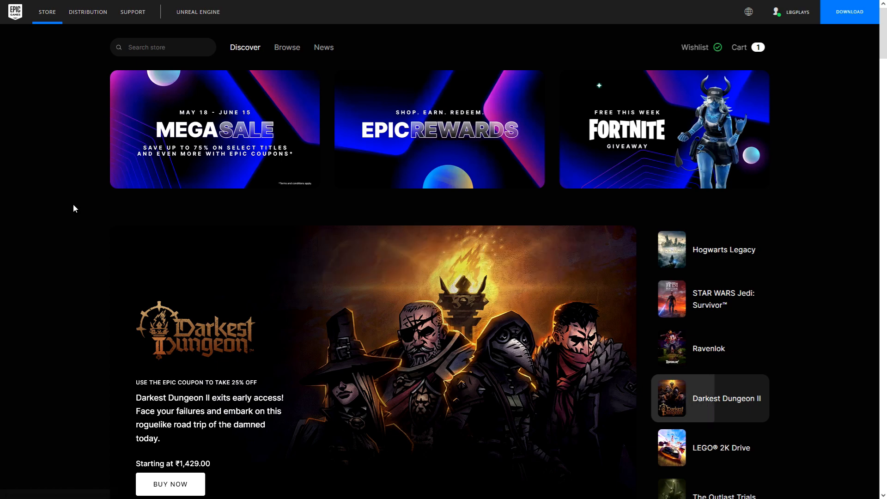
{"action": "scroll", "scroll_direction": "down", "scroll_amount": 3}
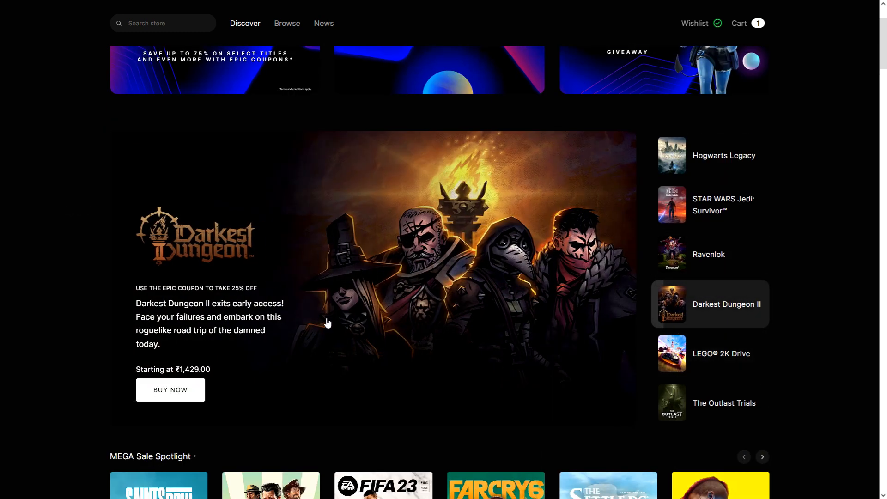
{"action": "mouse_move", "coordinate": [412, 366]}
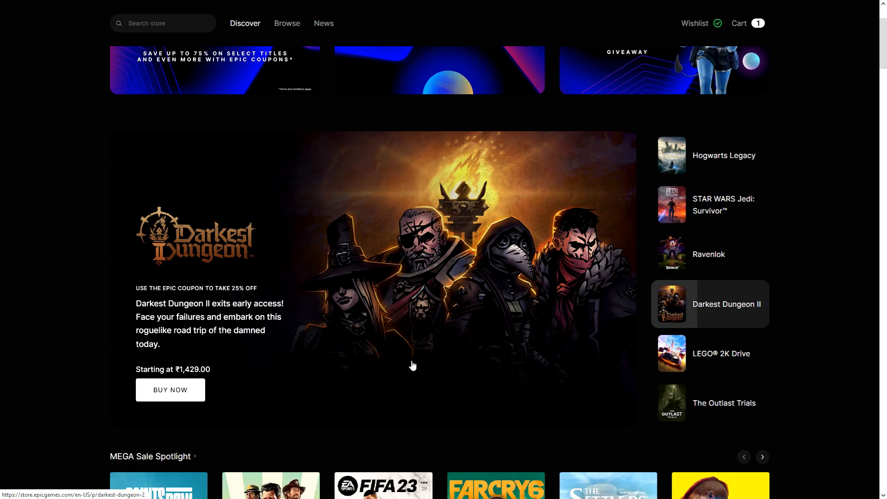
{"action": "scroll", "scroll_direction": "down", "scroll_amount": 3}
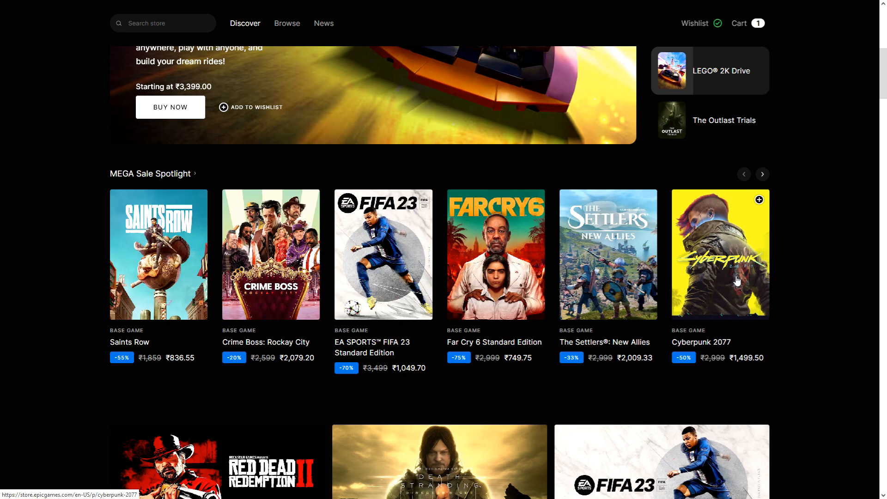
{"action": "mouse_move", "coordinate": [685, 281]}
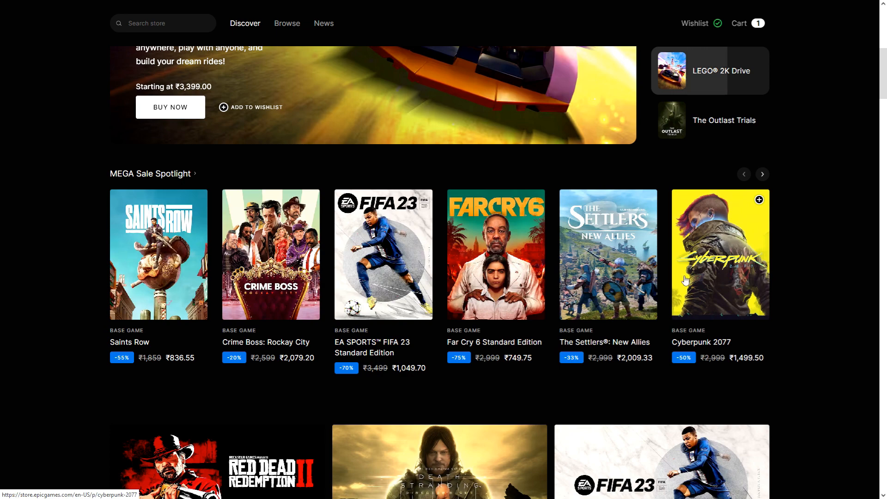
{"action": "scroll", "scroll_direction": "down", "scroll_amount": 3}
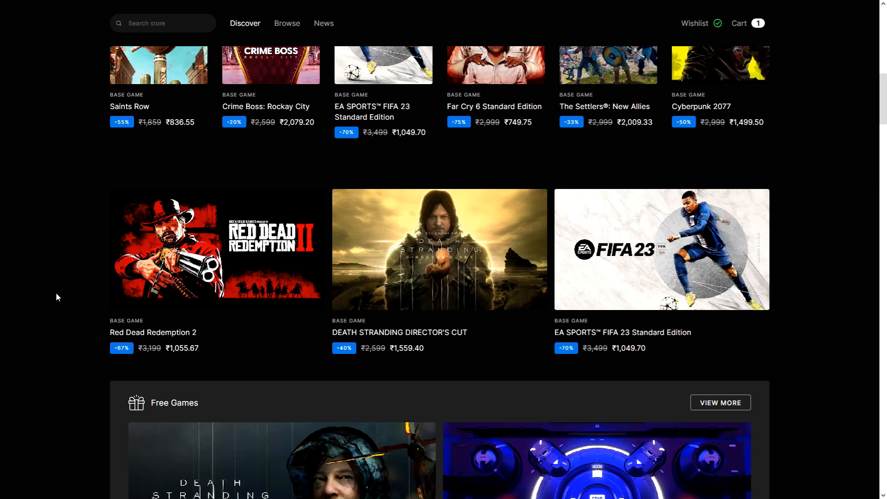
{"action": "scroll", "scroll_direction": "up", "scroll_amount": 3}
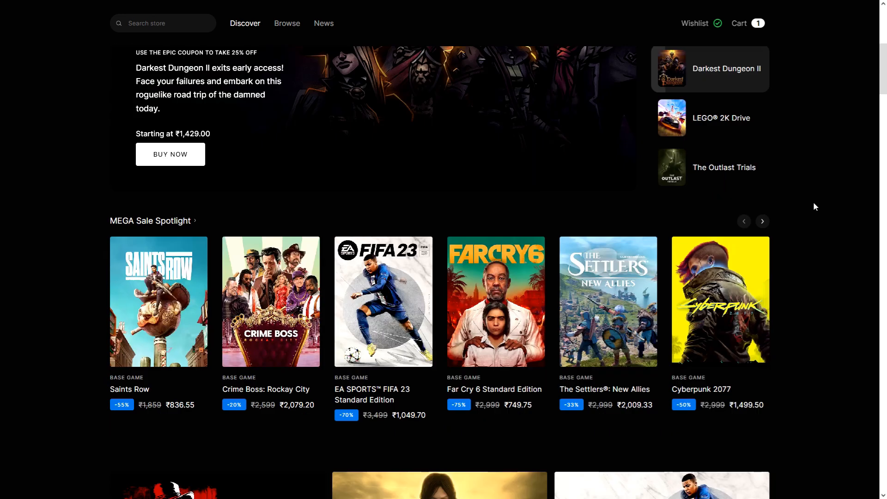
{"action": "scroll", "scroll_direction": "down", "scroll_amount": 3}
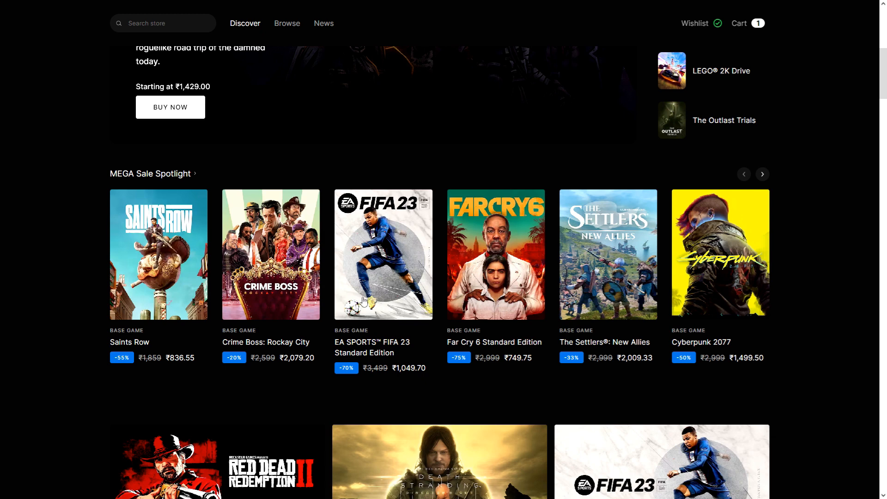
{"action": "mouse_move", "coordinate": [326, 386]}
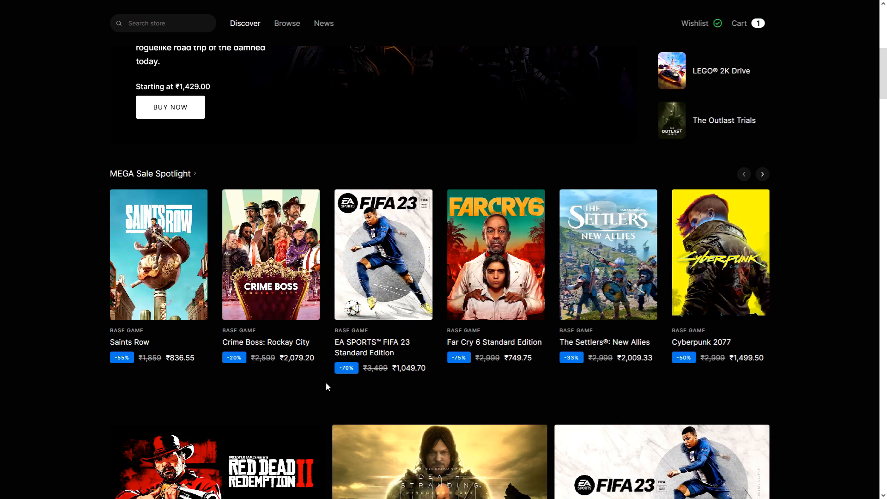
{"action": "mouse_move", "coordinate": [693, 364]}
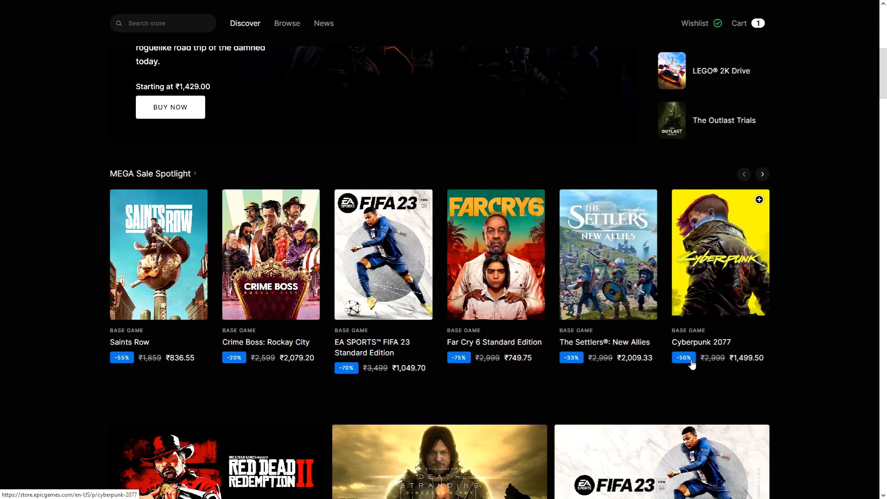